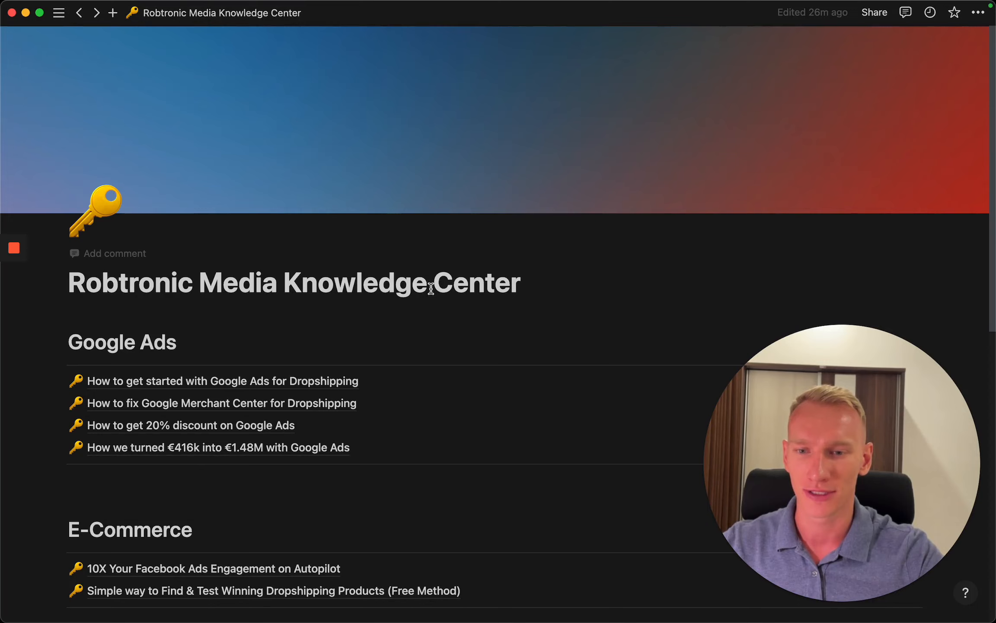
- Scroll the Knowledge Center page down to the E-Commerce guide links
scroll("down", 3)
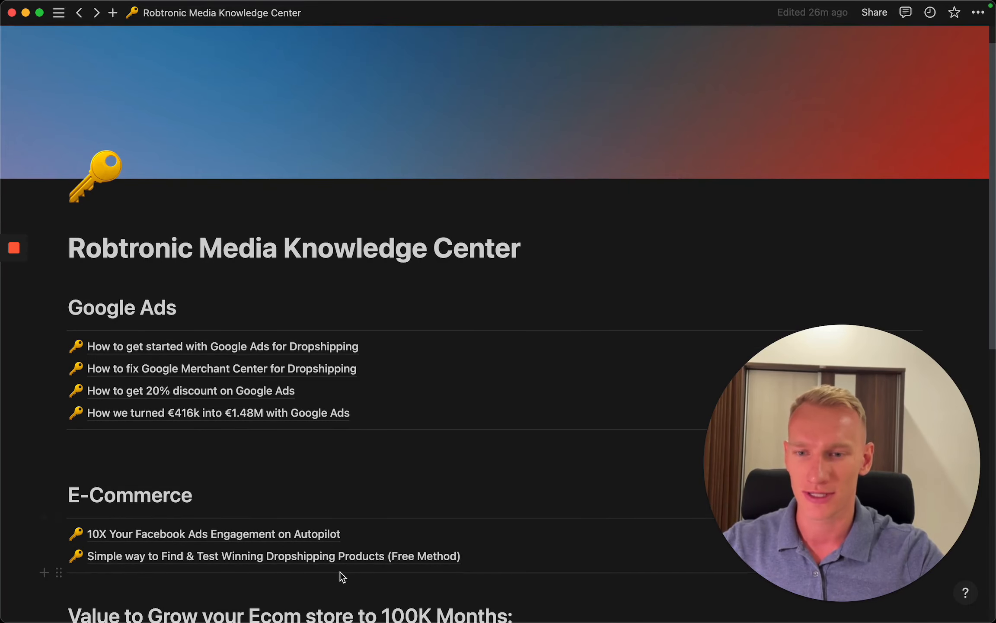
mouse_move(265, 511)
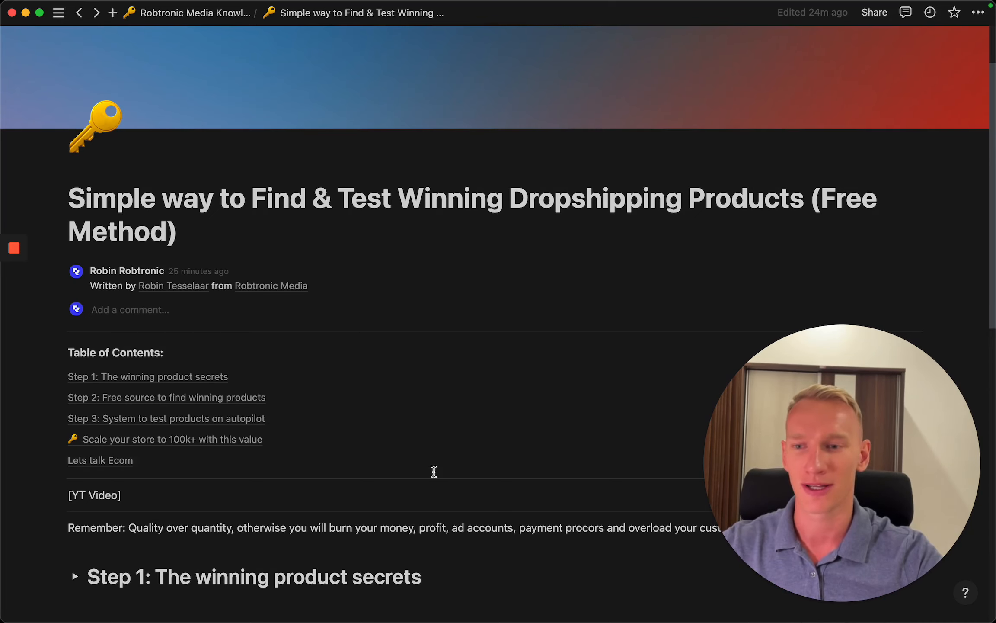
scroll("down", 3)
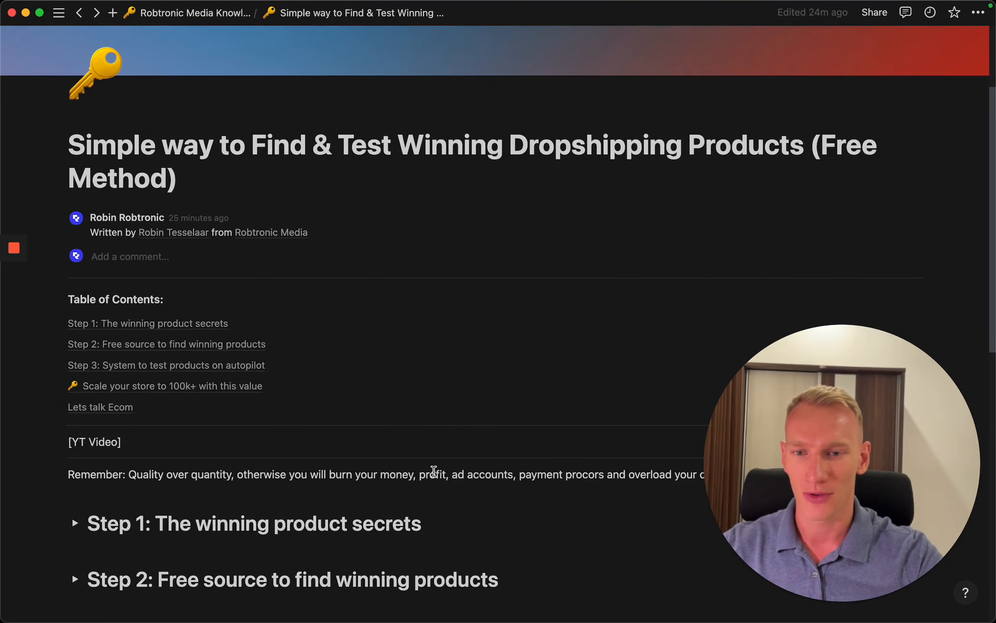
scroll("down", 3)
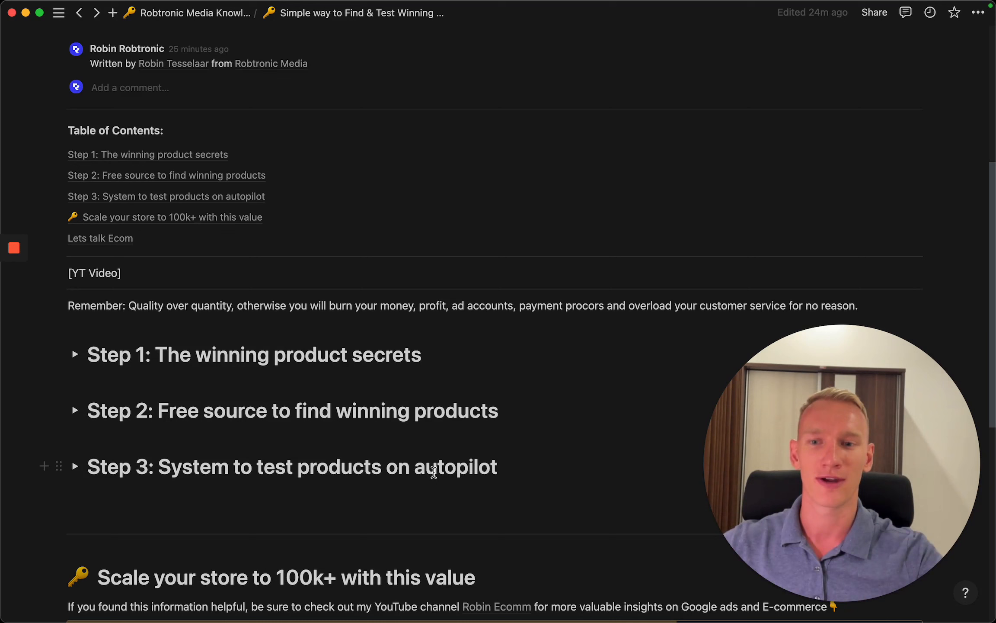
mouse_move(54, 360)
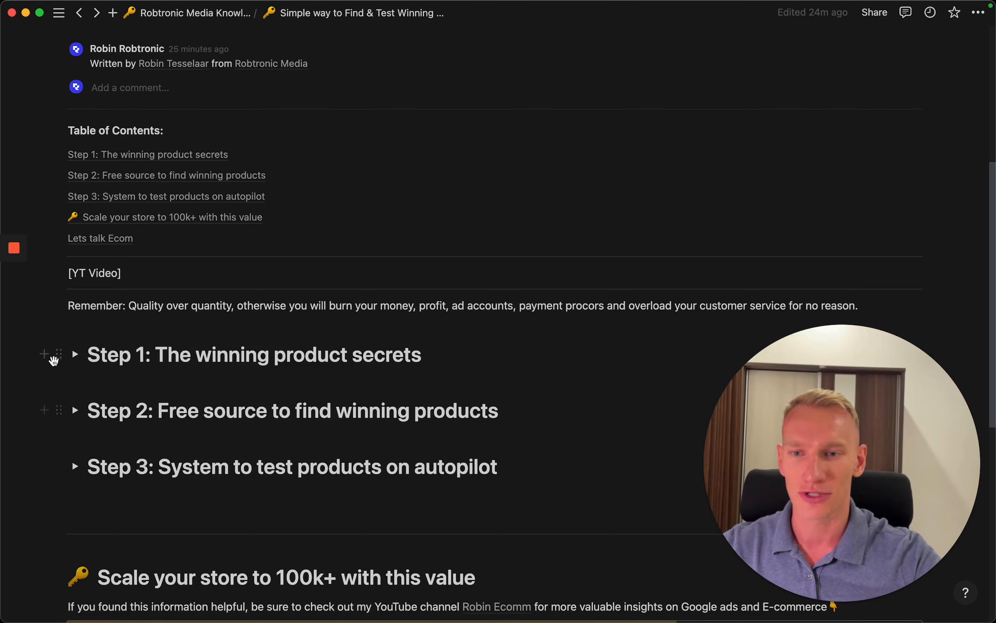
- Expand 'Step 1: The winning product secrets' and scroll into its checklists
left_click(75, 355)
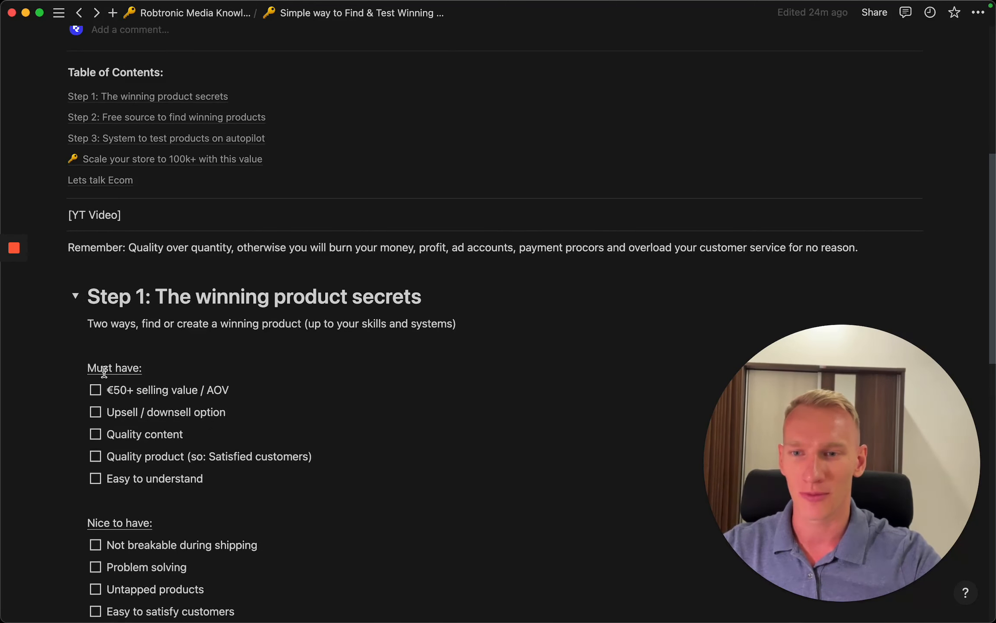
scroll("down", 3)
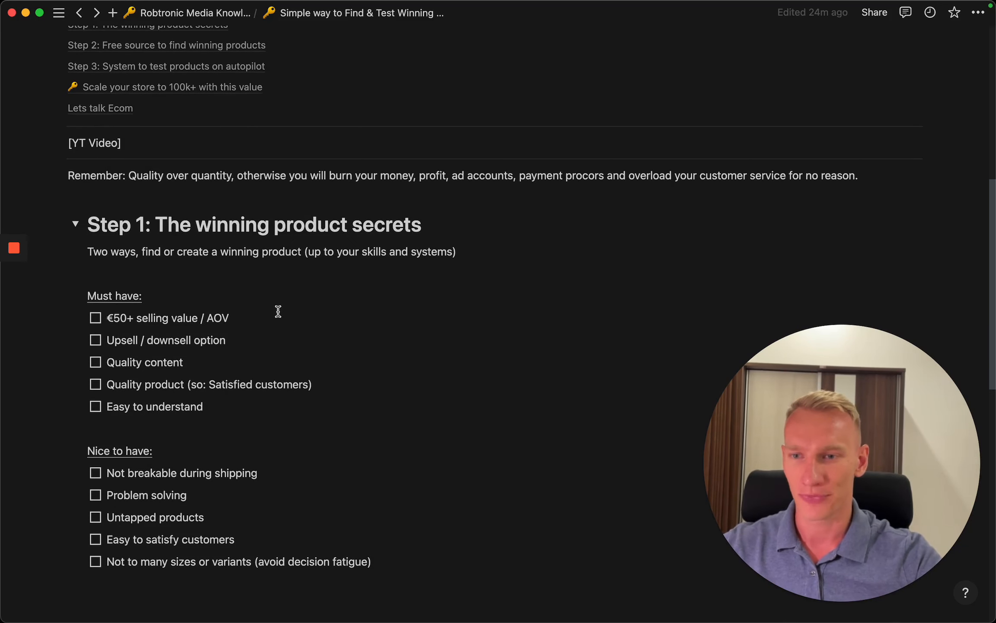
mouse_move(283, 367)
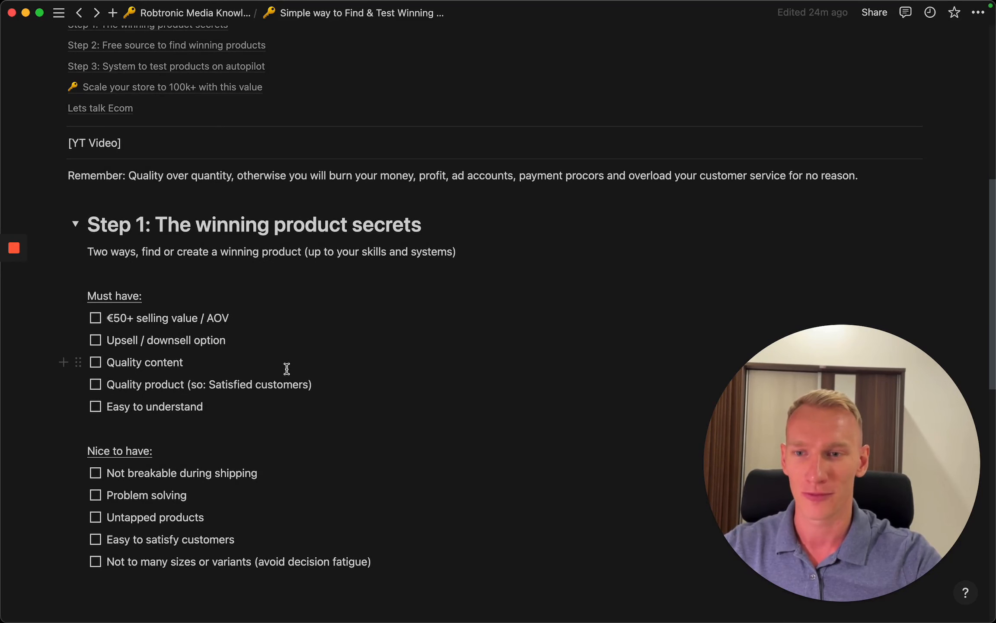
scroll("down", 3)
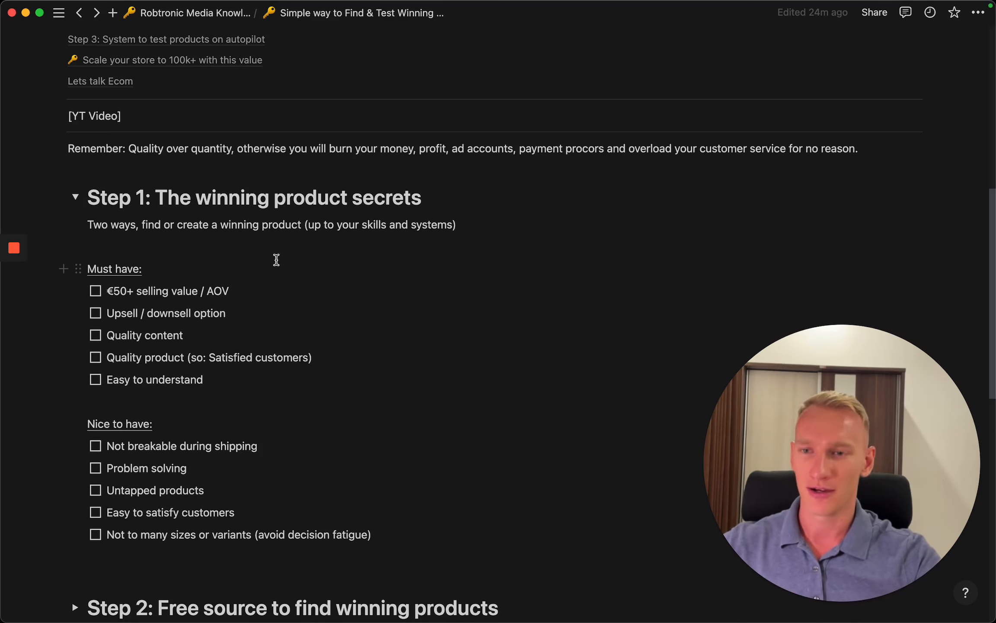
mouse_move(295, 313)
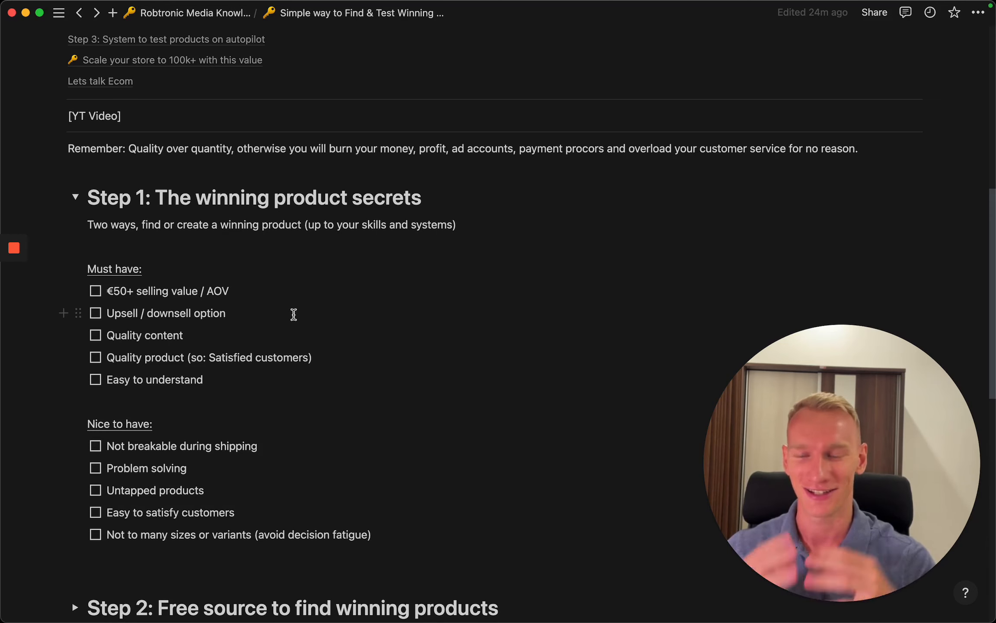
scroll("up", 3)
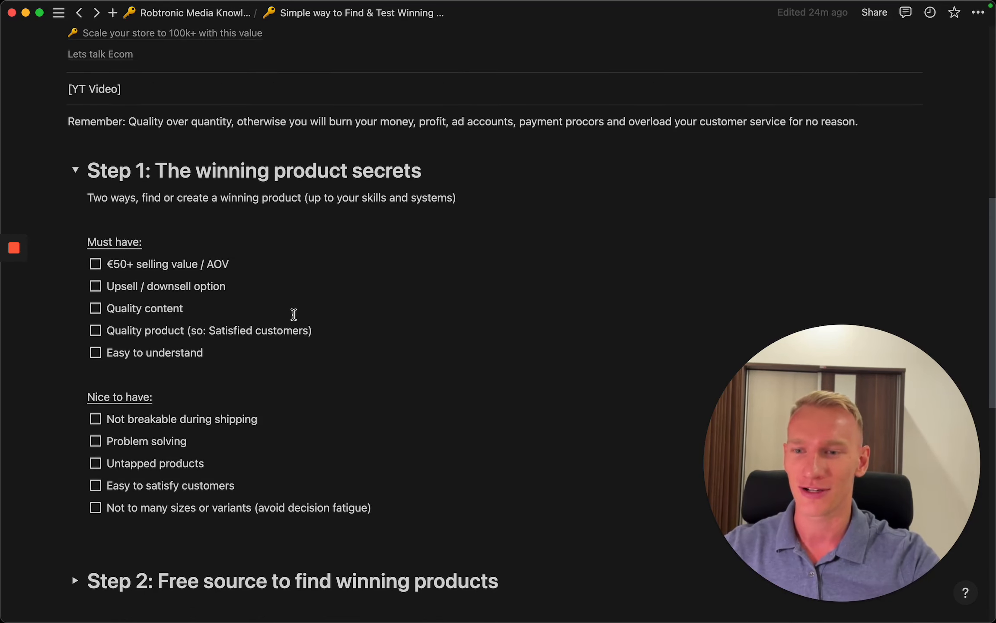
mouse_move(285, 417)
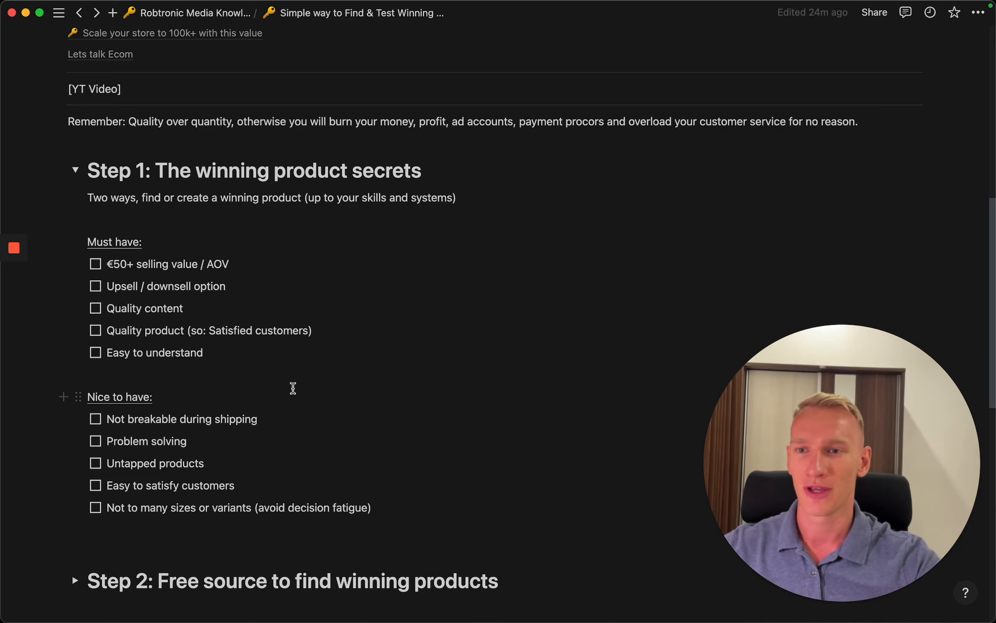
- Collapse Step 1 and expand Step 2 to show the Temu.com bestsellers tip
left_click(76, 170)
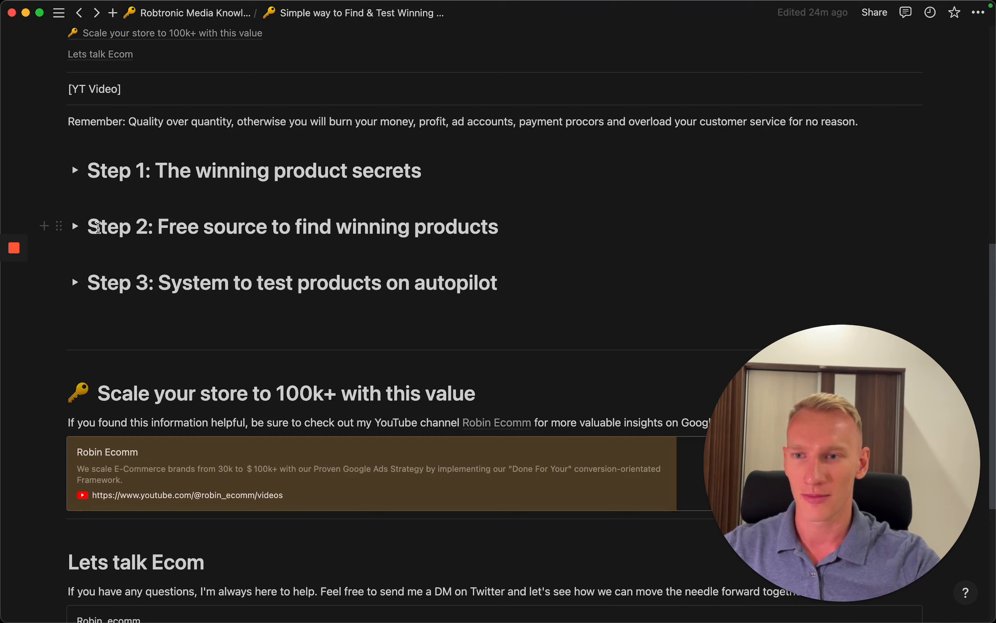
mouse_move(76, 228)
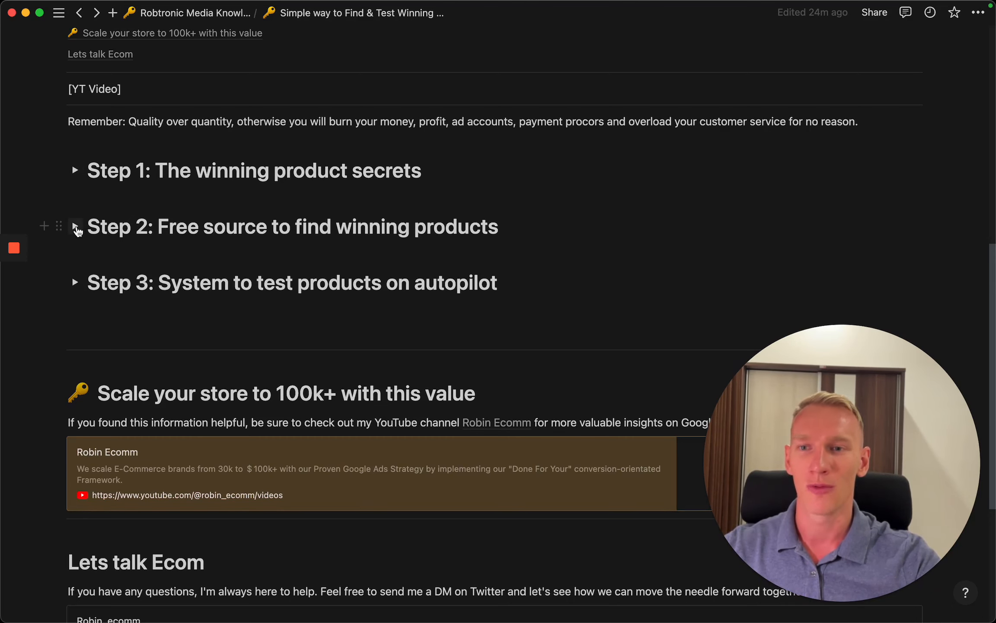
left_click(76, 227)
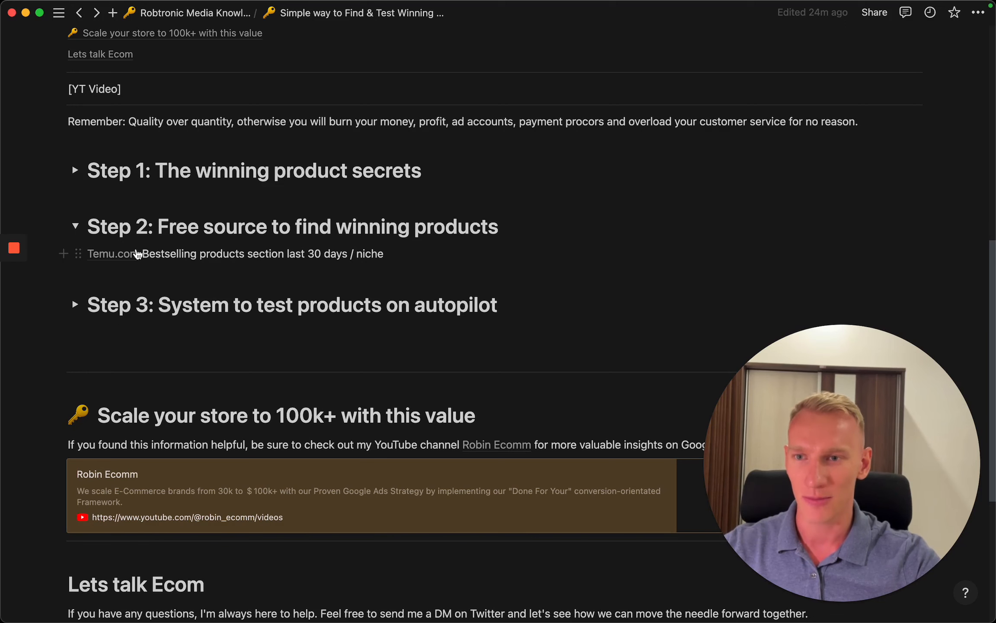
mouse_move(308, 241)
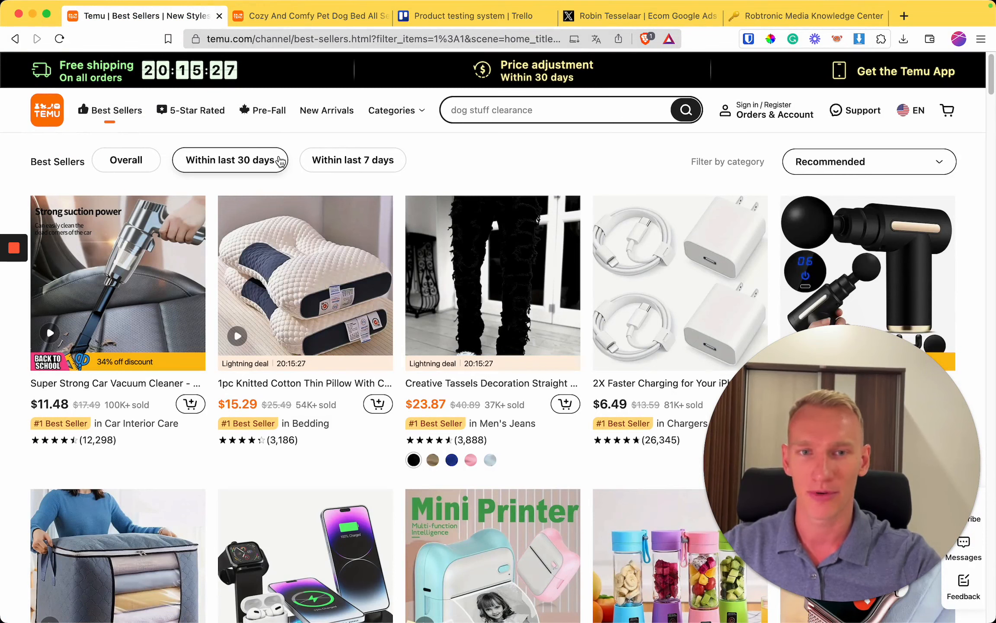
left_click(868, 161)
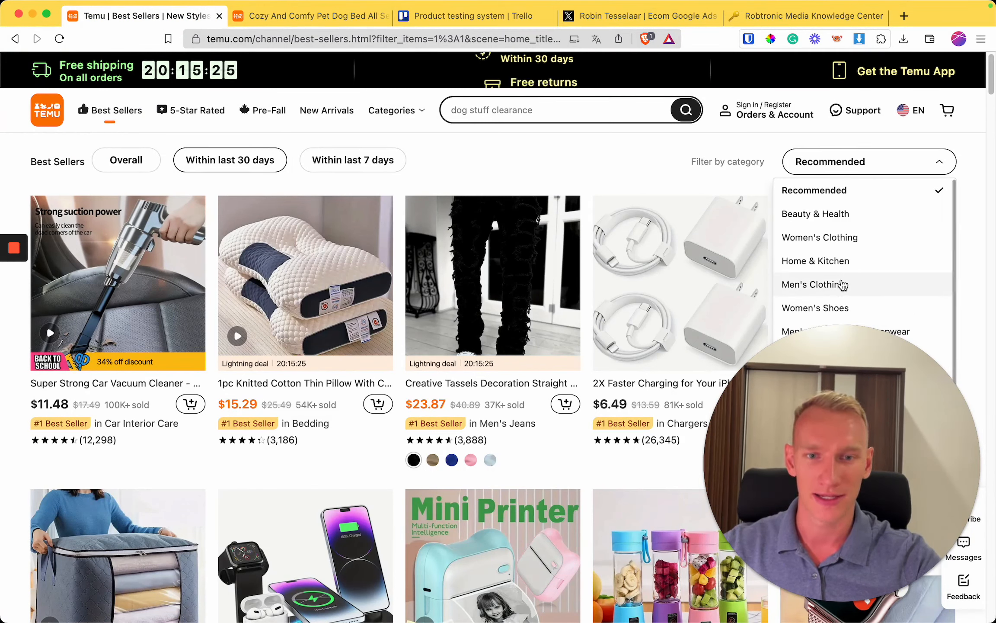
mouse_move(820, 237)
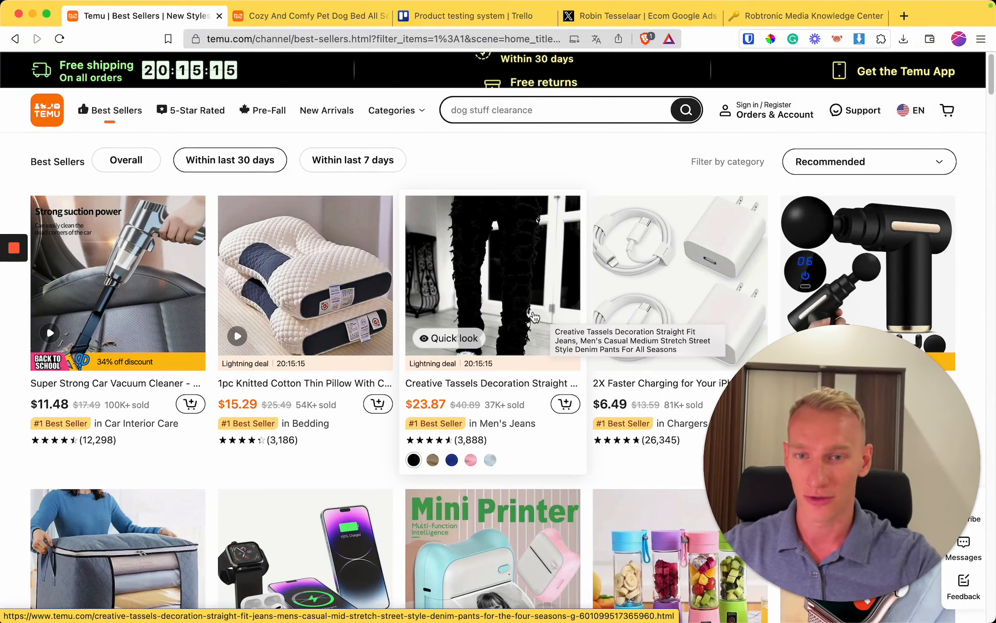
mouse_move(526, 333)
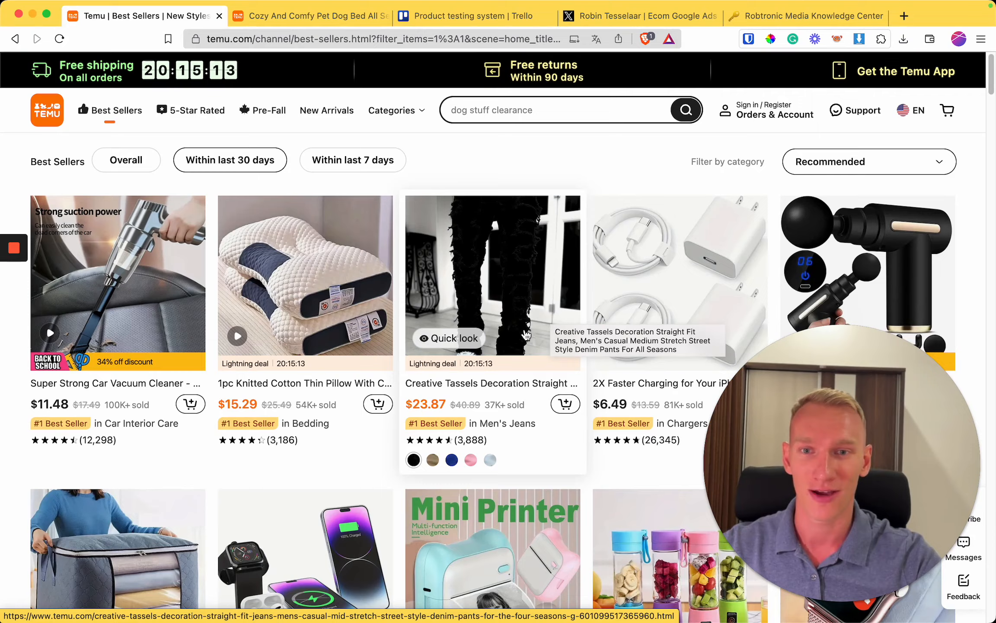
scroll("down", 3)
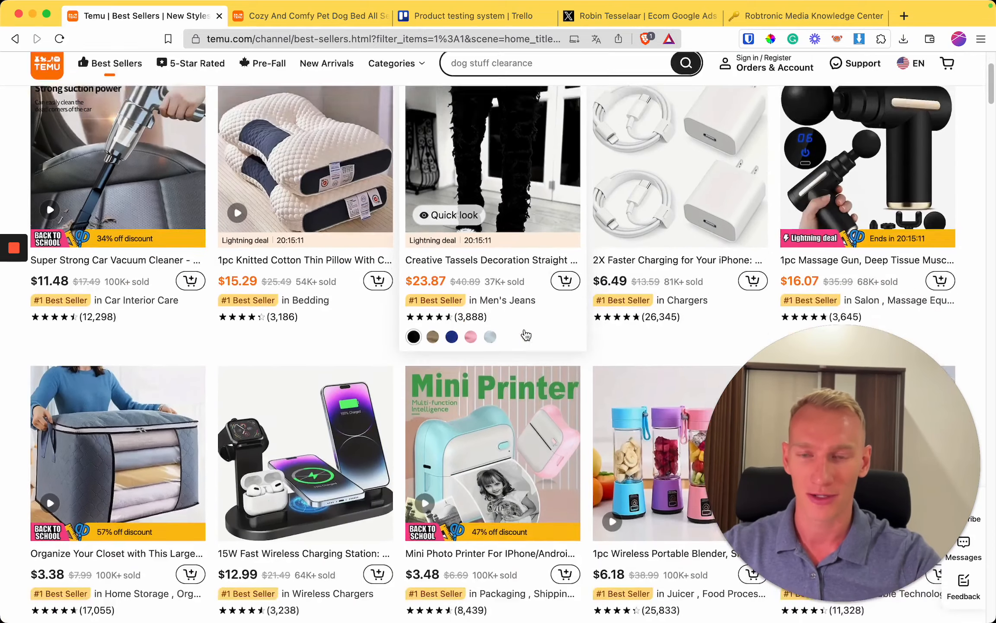
scroll("down", 3)
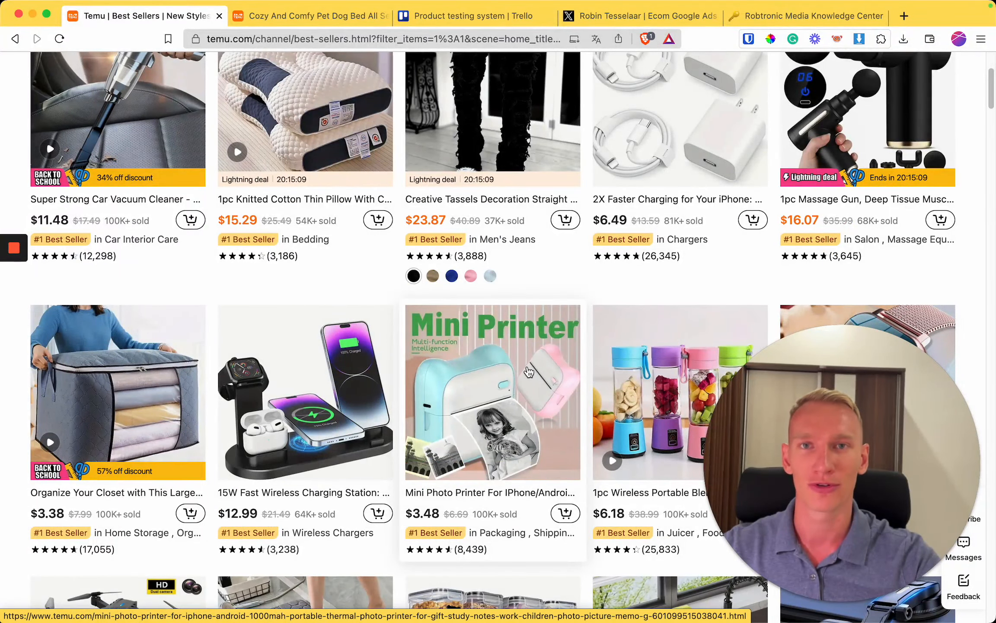
scroll("down", 3)
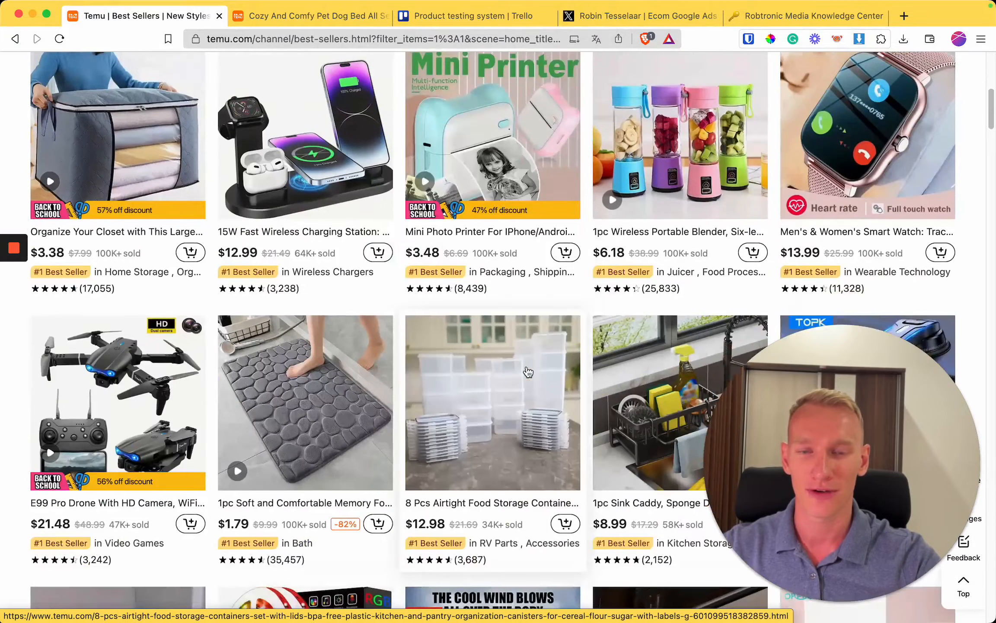
scroll("down", 3)
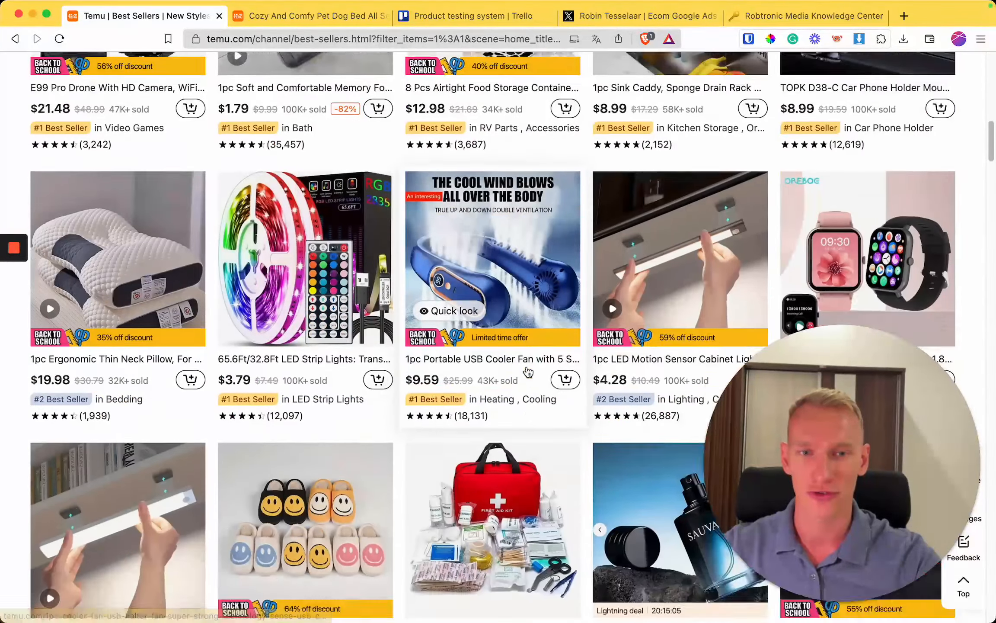
scroll("down", 3)
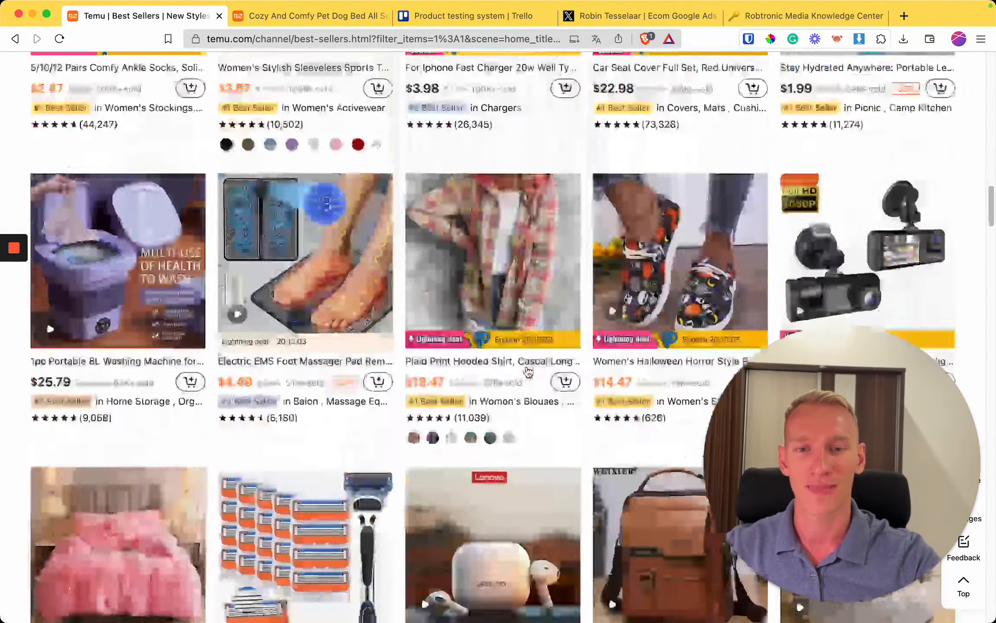
scroll("down", 3)
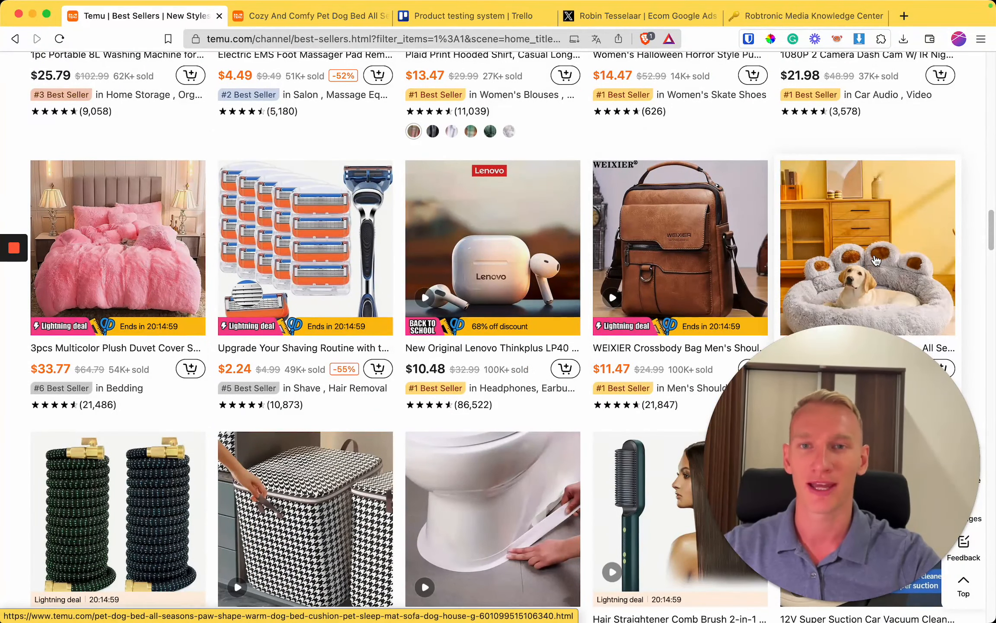
mouse_move(670, 254)
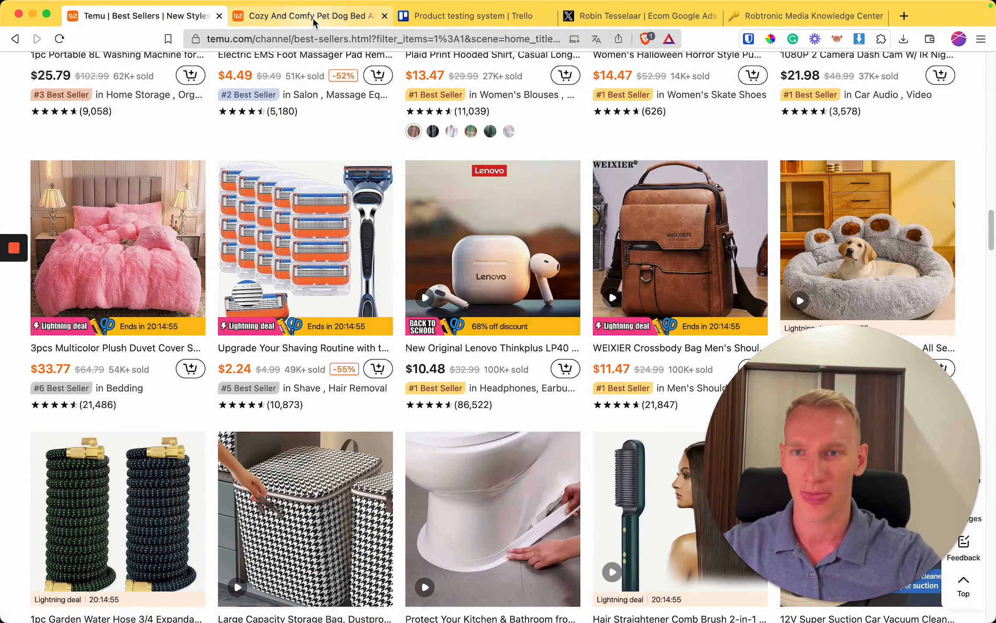
- Browse the Temu plush dog bed page's photos, reviews and ratings
left_click(868, 248)
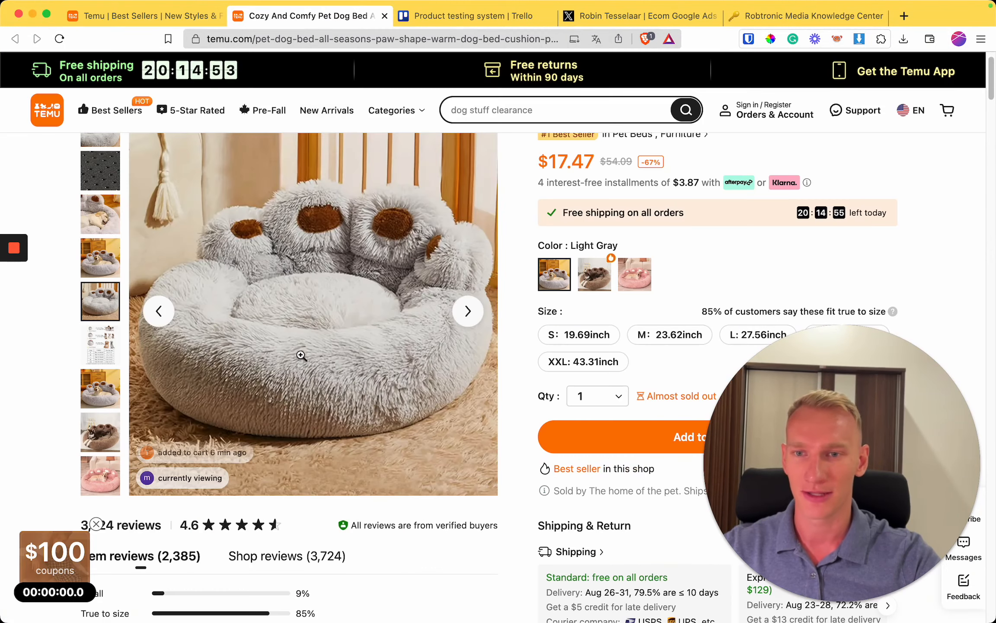
left_click(99, 233)
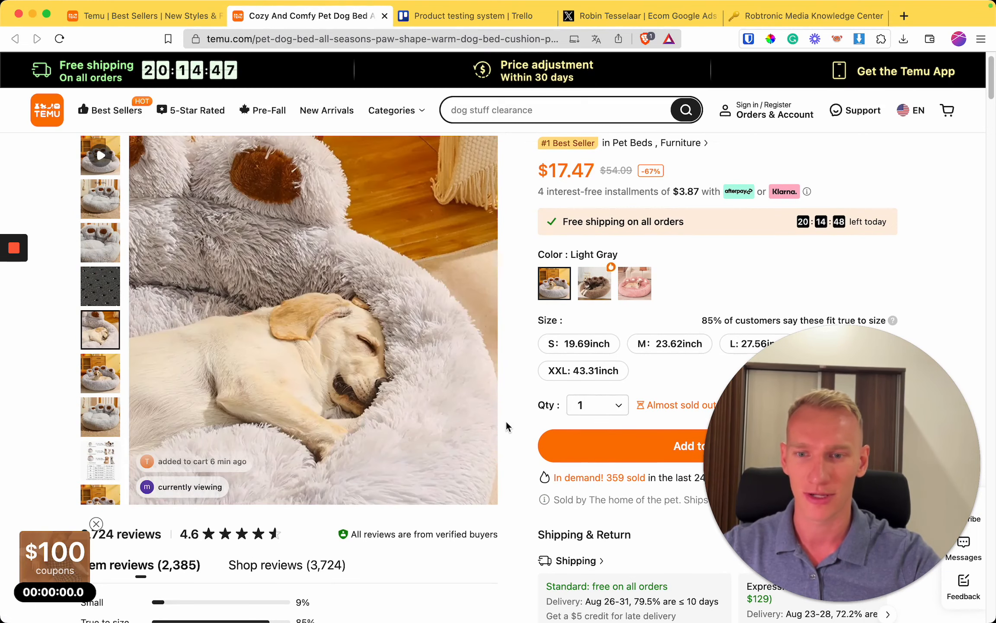
scroll("up", 3)
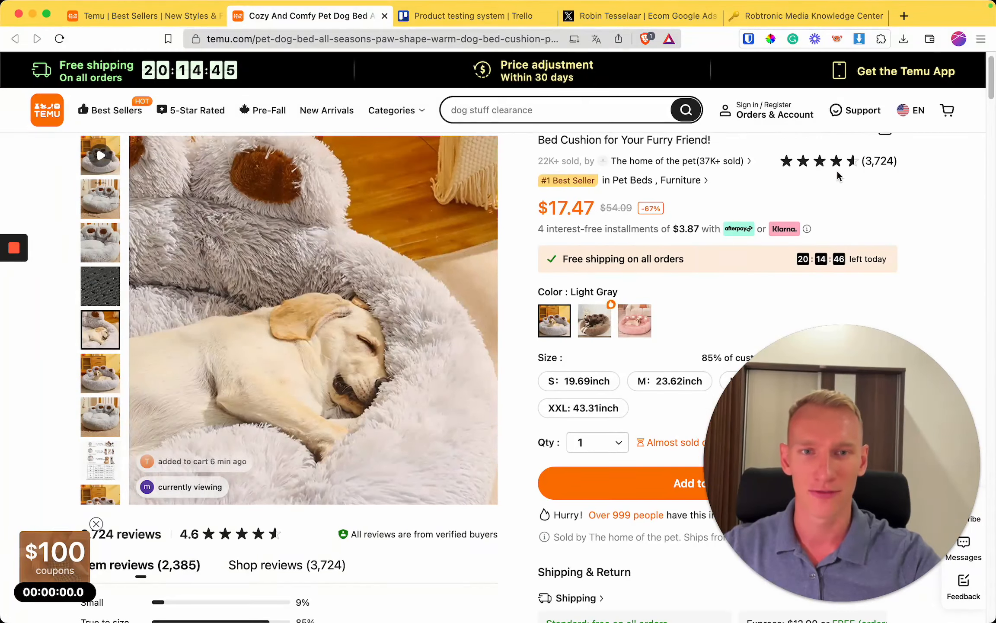
scroll("down", 3)
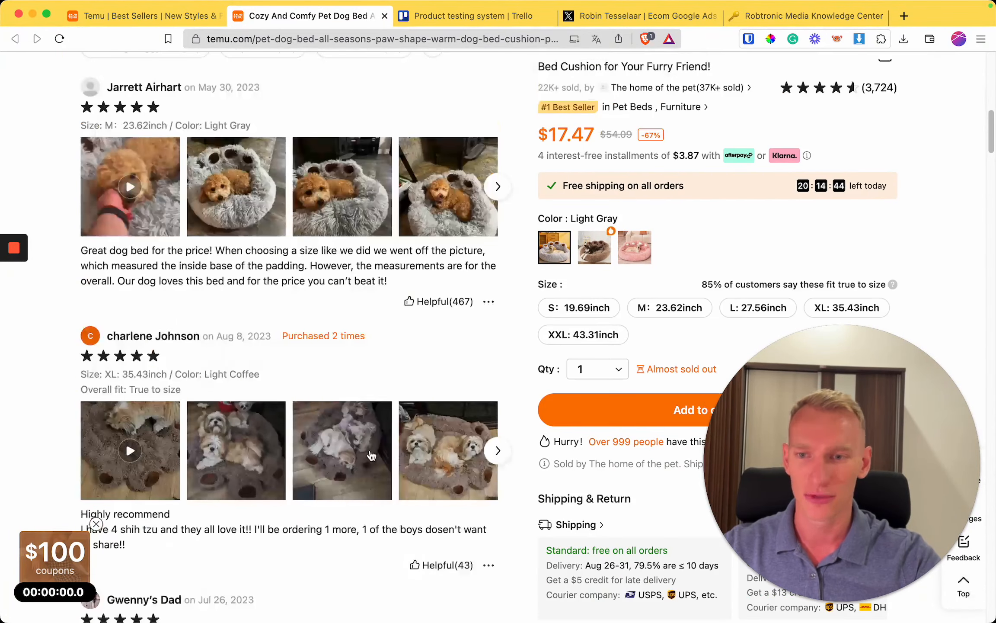
scroll("up", 3)
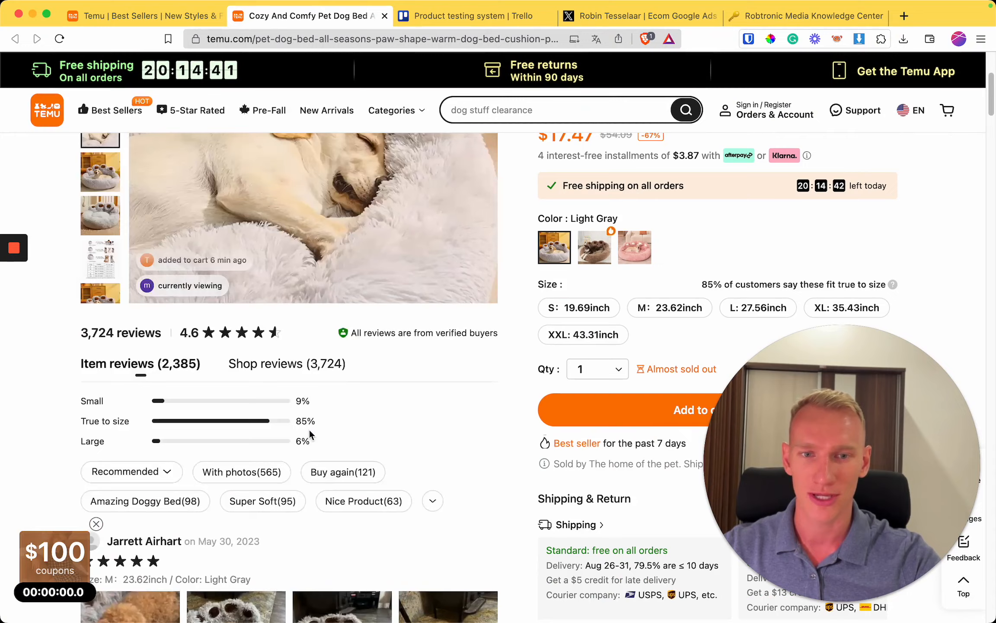
scroll("up", 3)
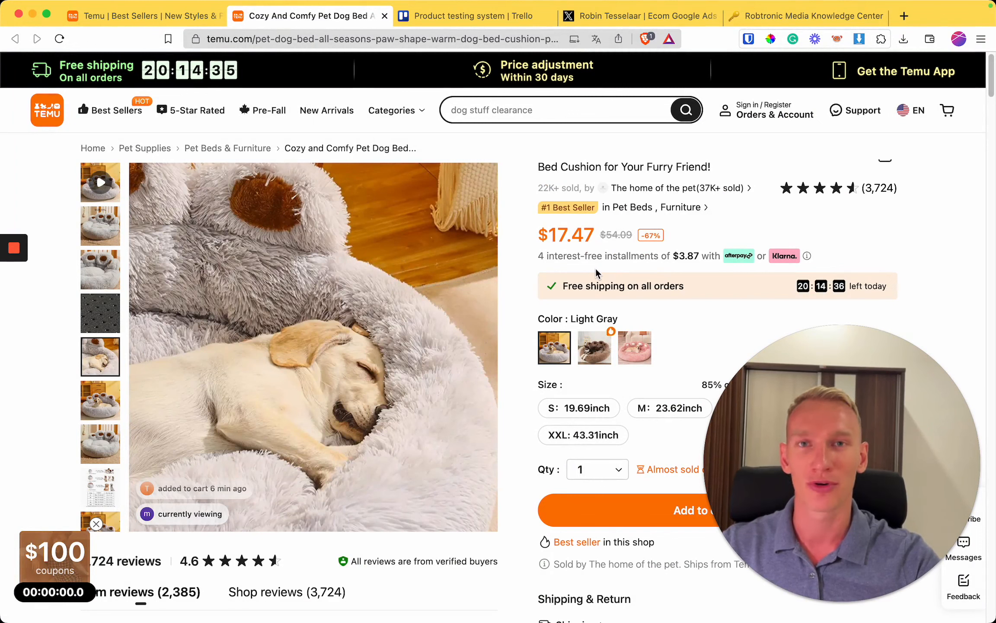
mouse_move(630, 267)
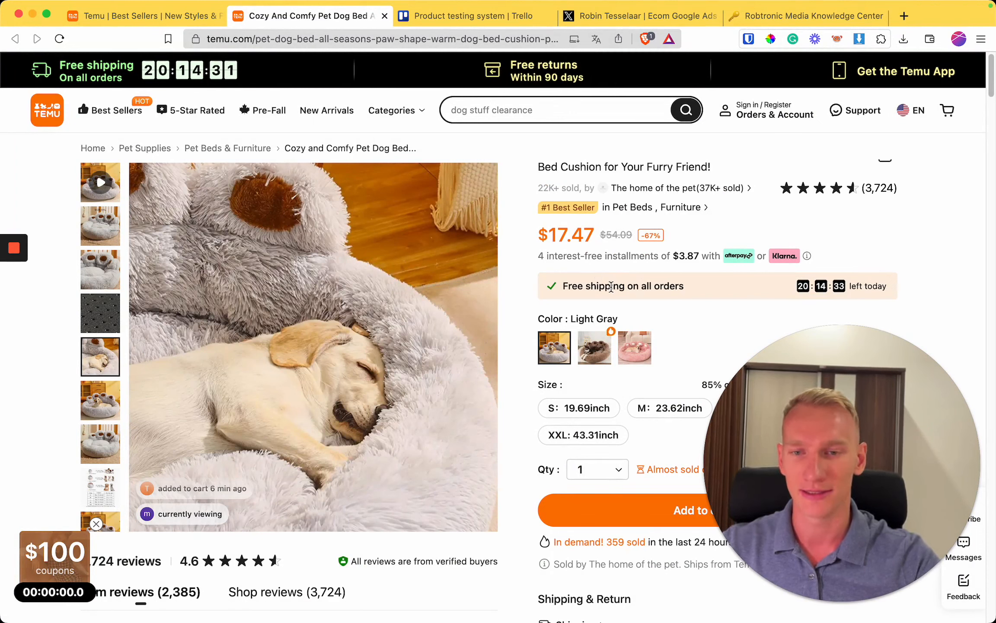
mouse_move(523, 287)
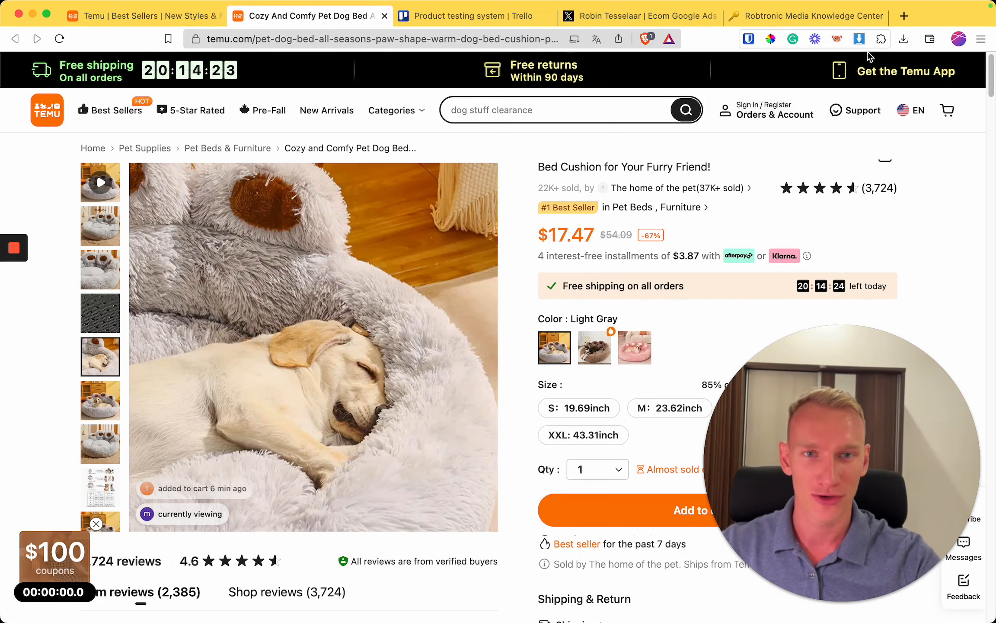
- Return to the Notion guide with Step 2 expanded
left_click(858, 39)
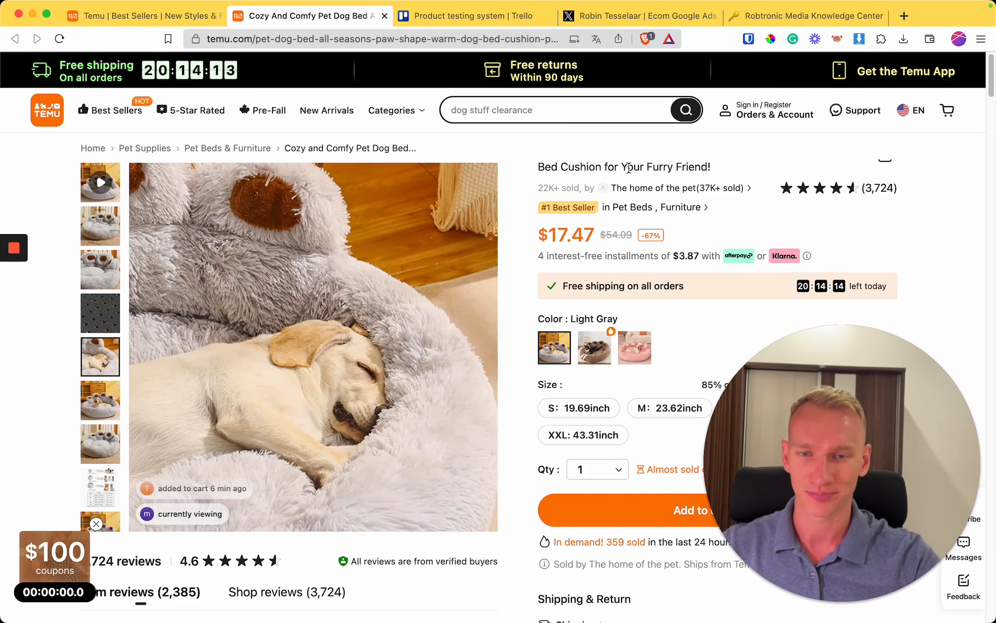
scroll("down", 3)
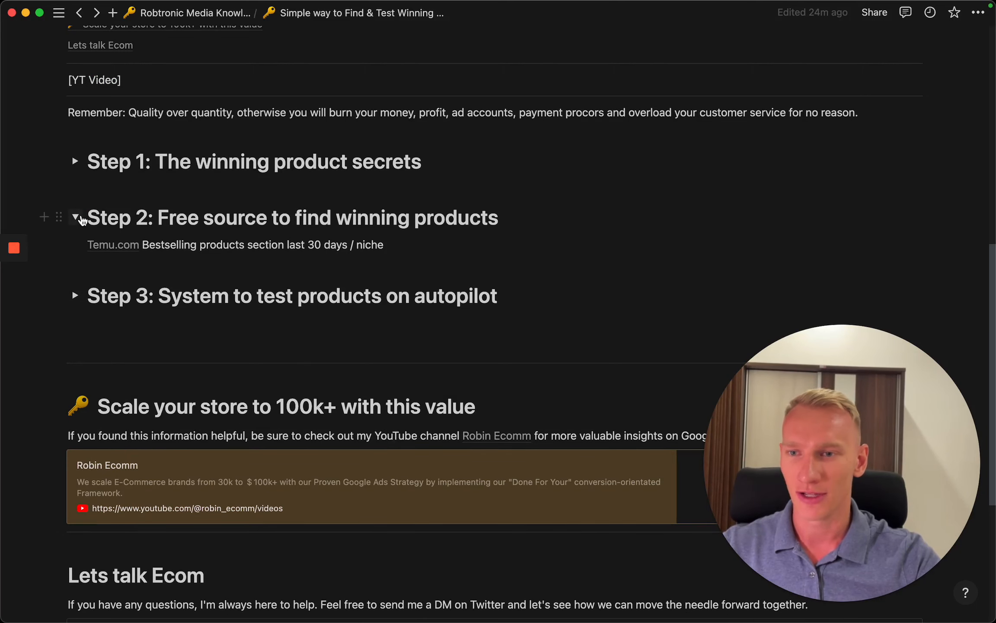
- Collapse Step 2 and expand Step 3 to show the six-point Trello testing list
left_click(76, 217)
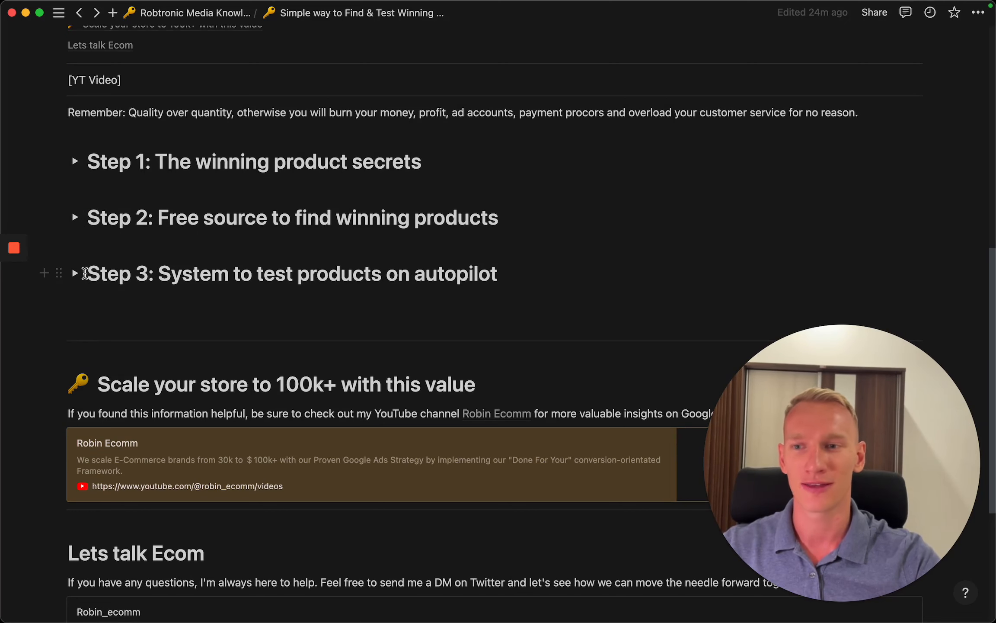
left_click(75, 273)
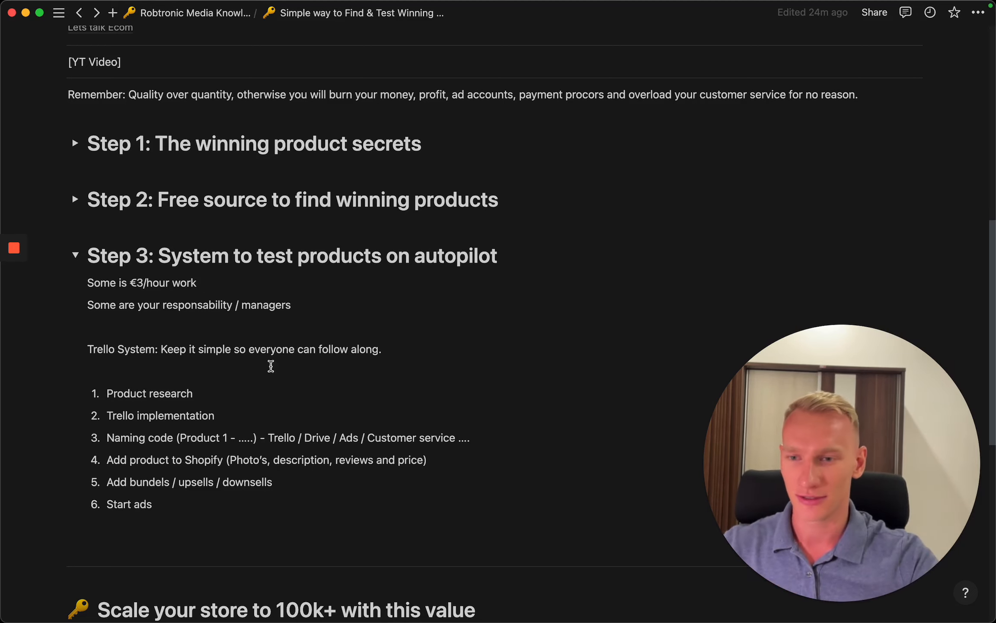
mouse_move(203, 471)
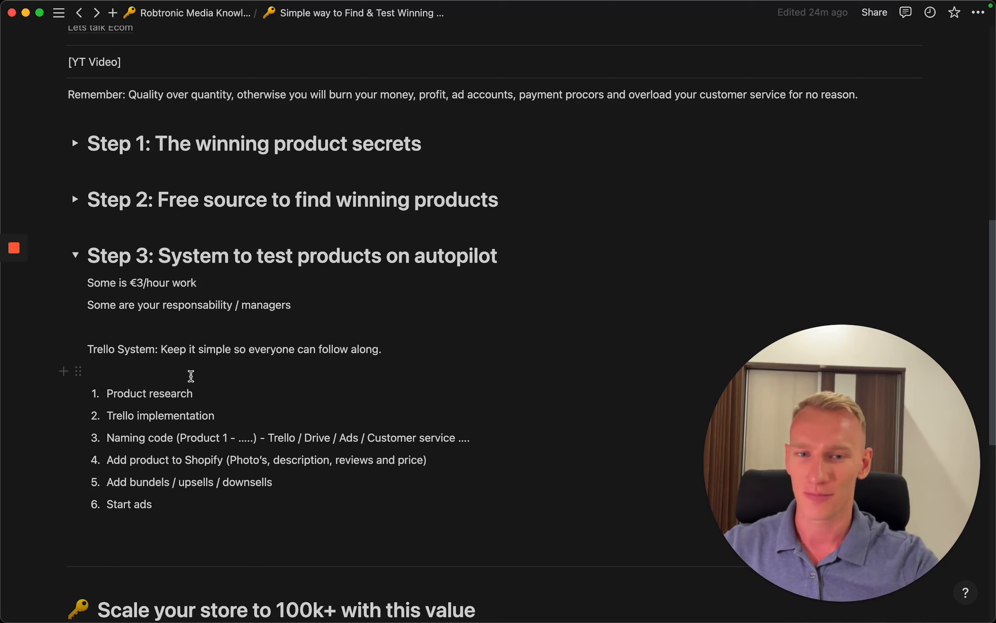
mouse_move(169, 388)
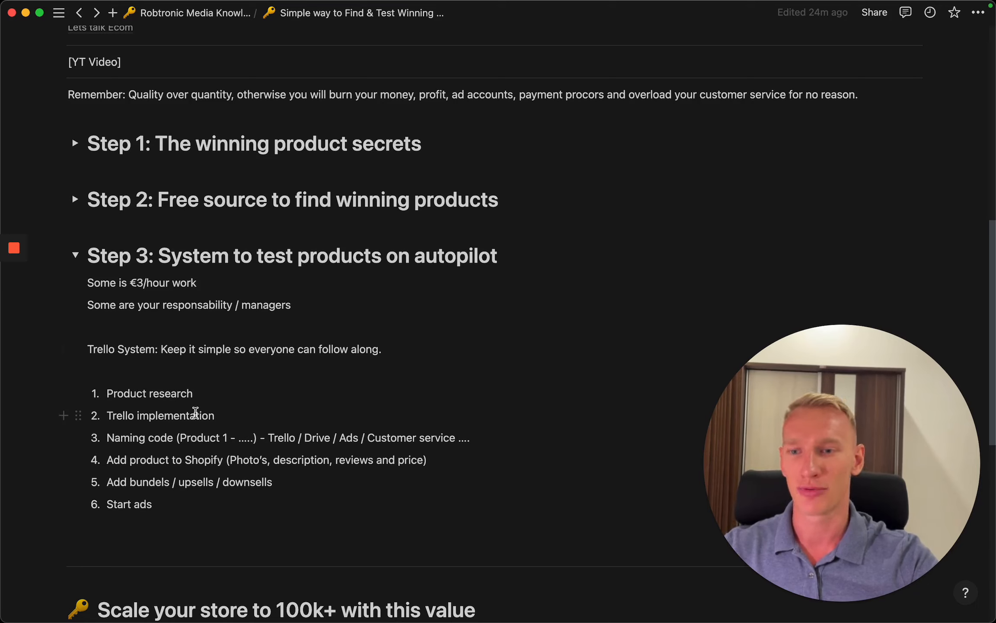
mouse_move(232, 406)
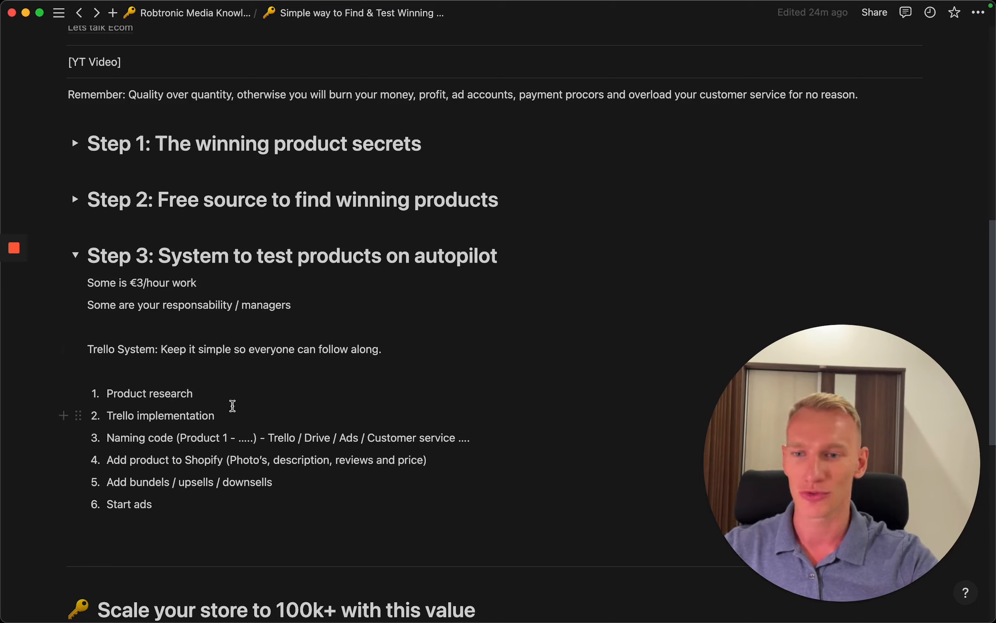
mouse_move(489, 435)
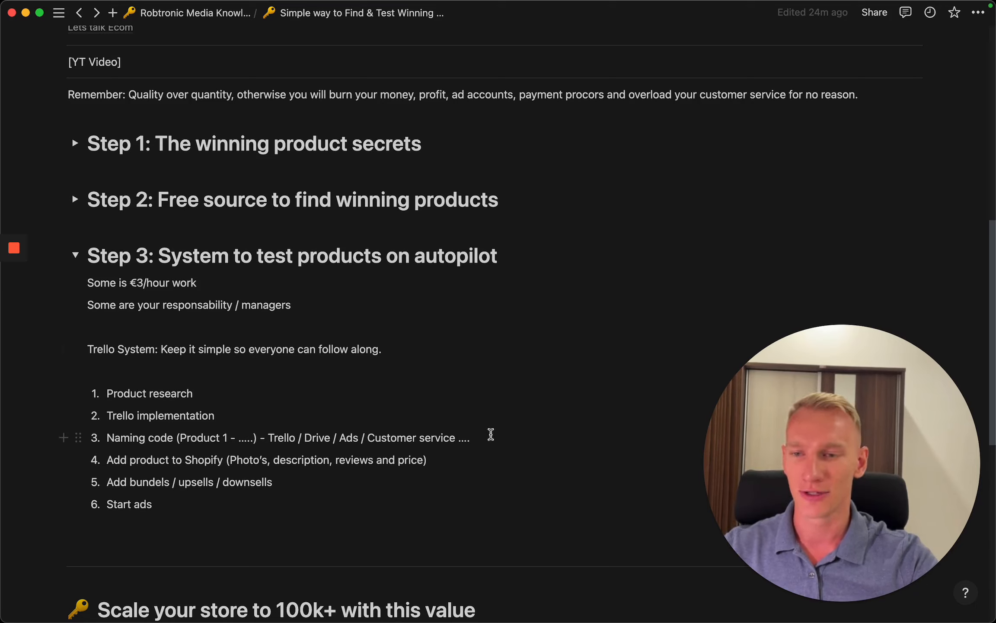
mouse_move(342, 390)
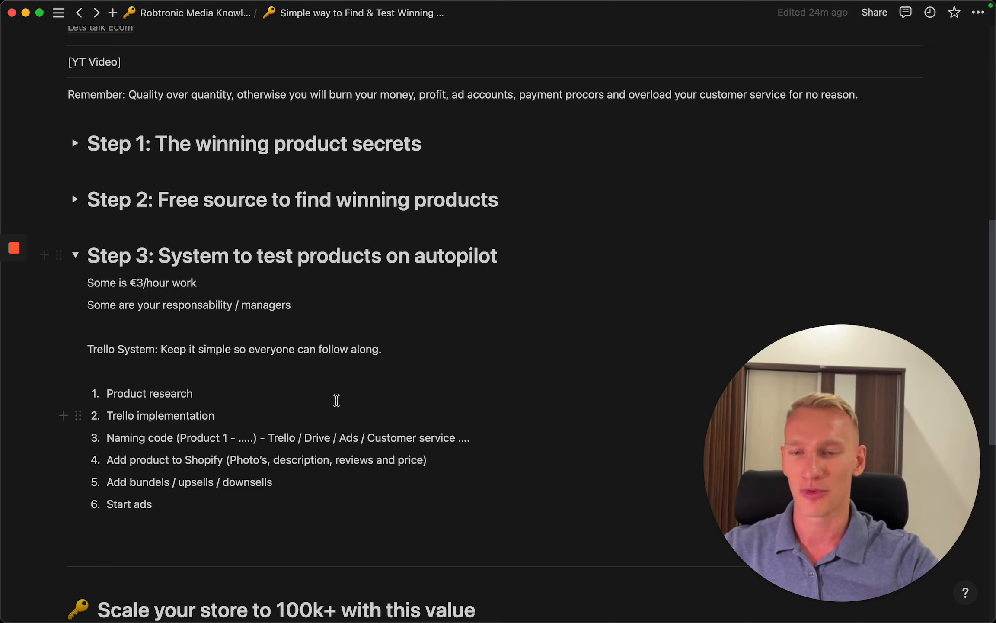
mouse_move(328, 421)
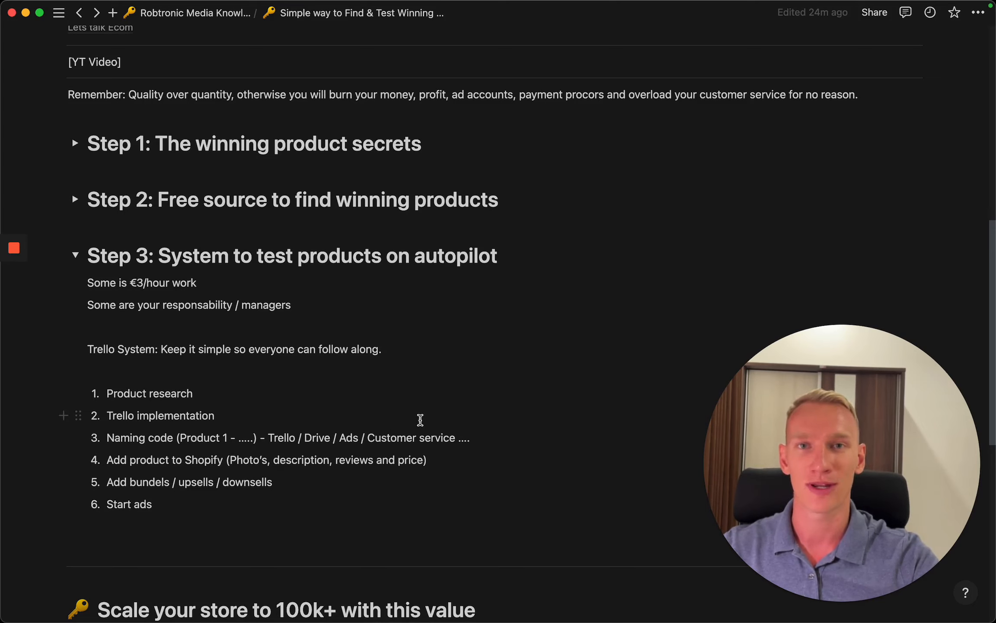
mouse_move(260, 461)
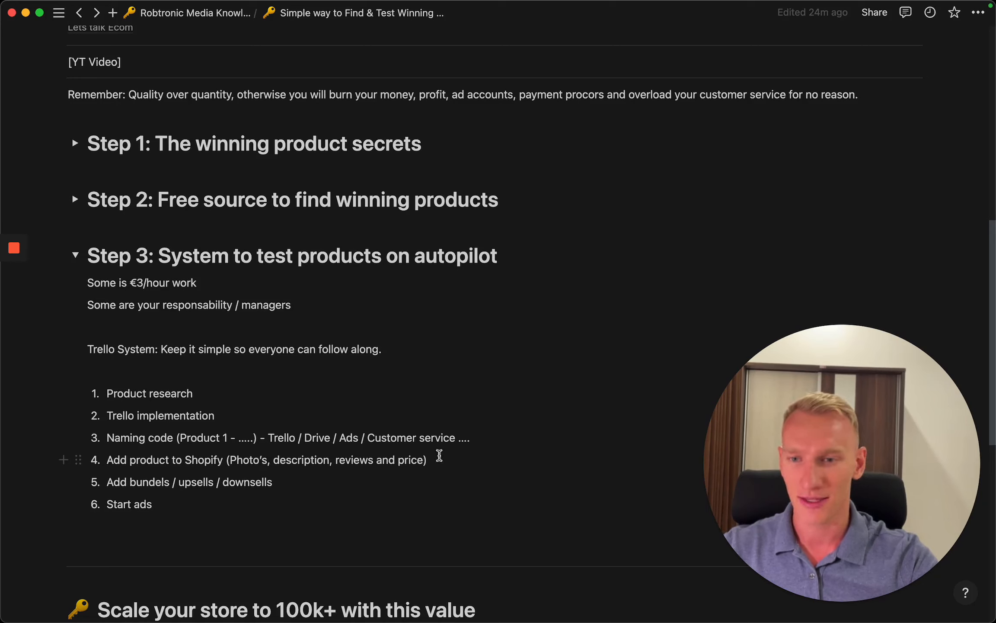
mouse_move(387, 419)
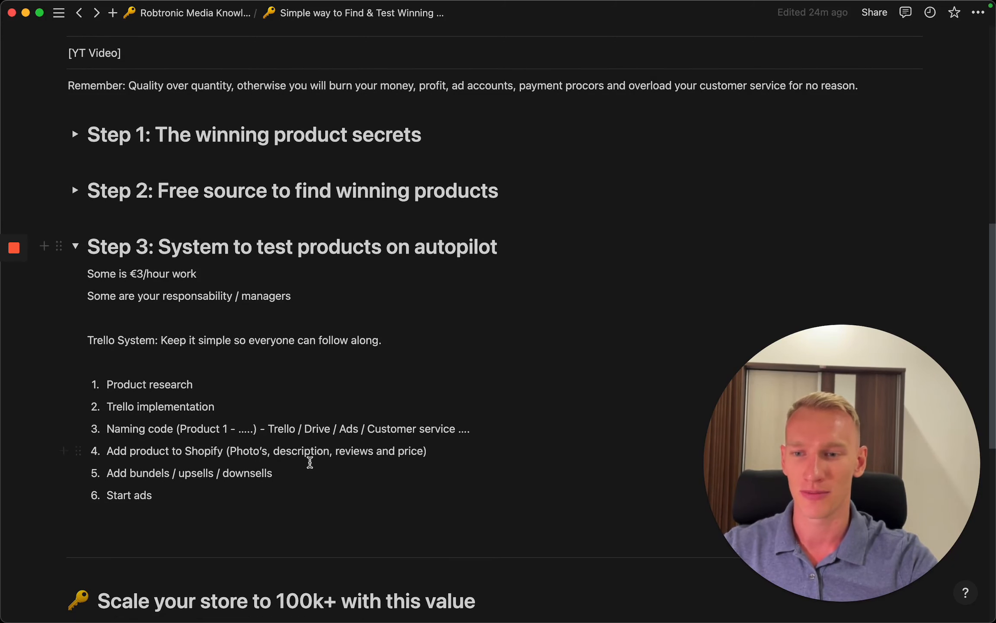
mouse_move(319, 474)
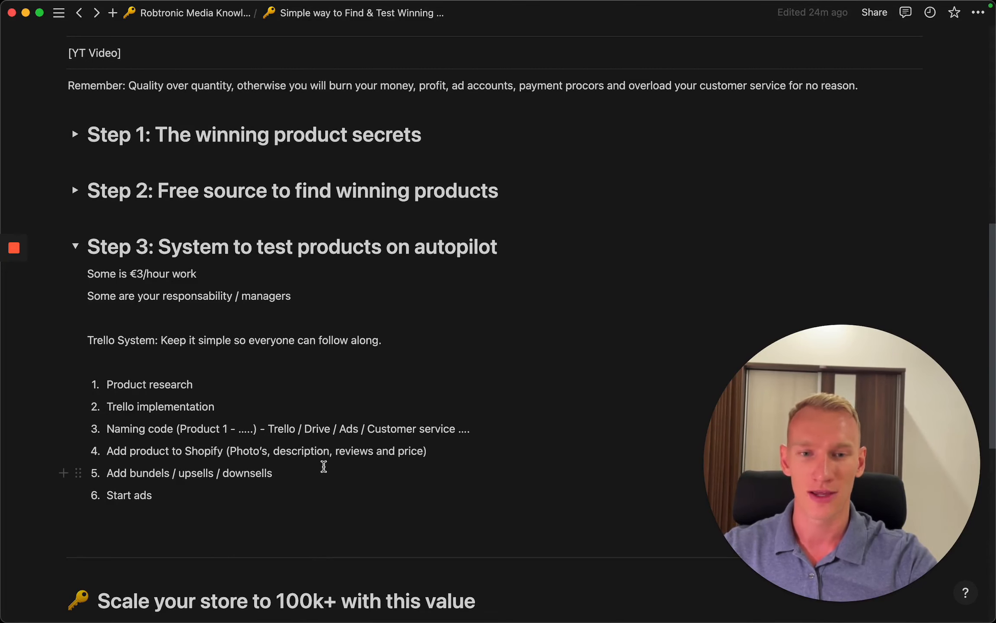
mouse_move(393, 587)
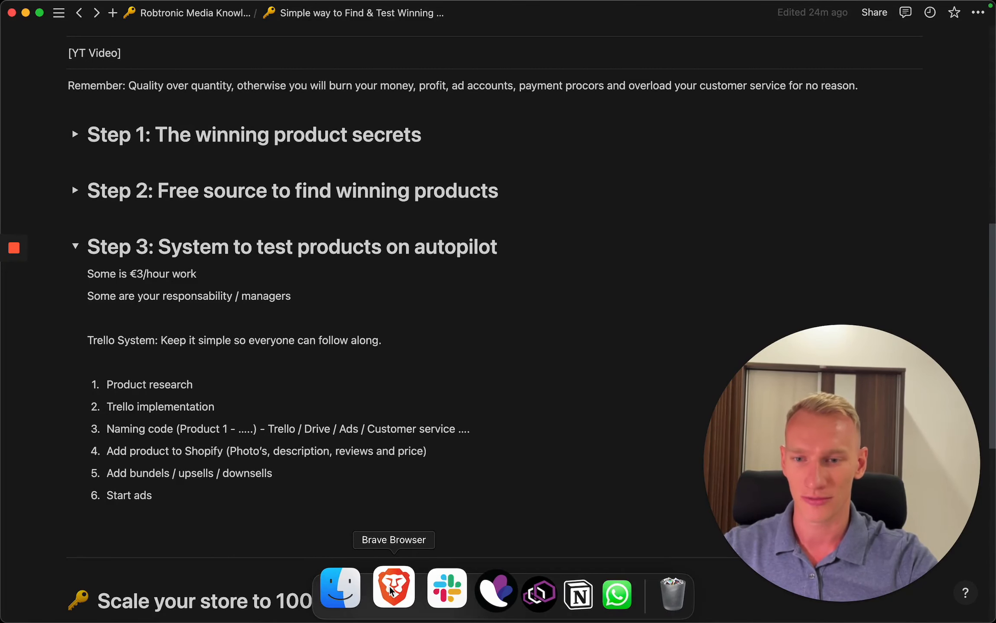
- Switch to the Trello Product testing system board and drag the Dog paw bed card into Approved
left_click(393, 585)
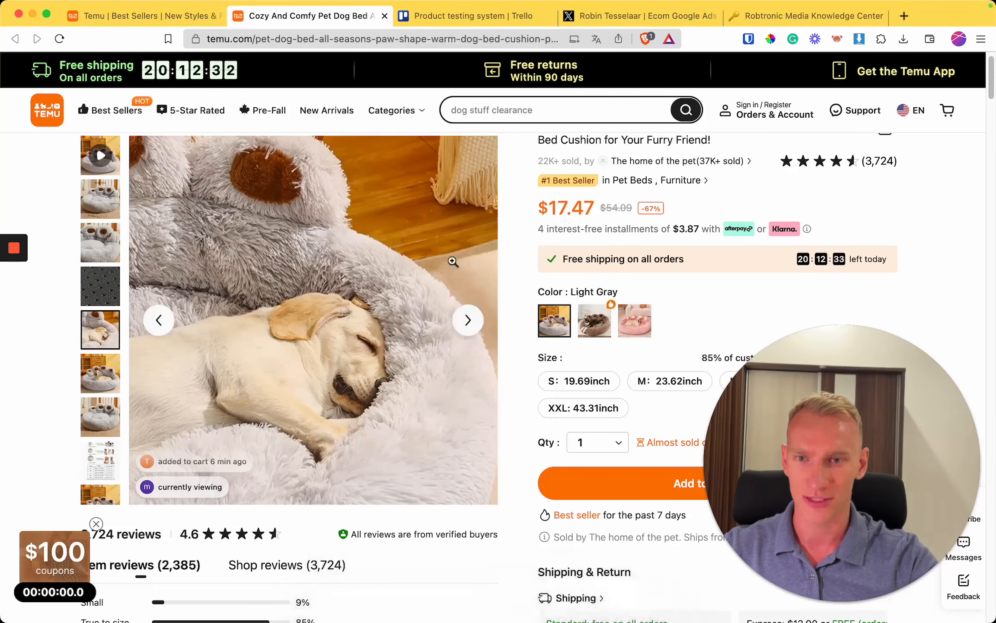
left_click(468, 15)
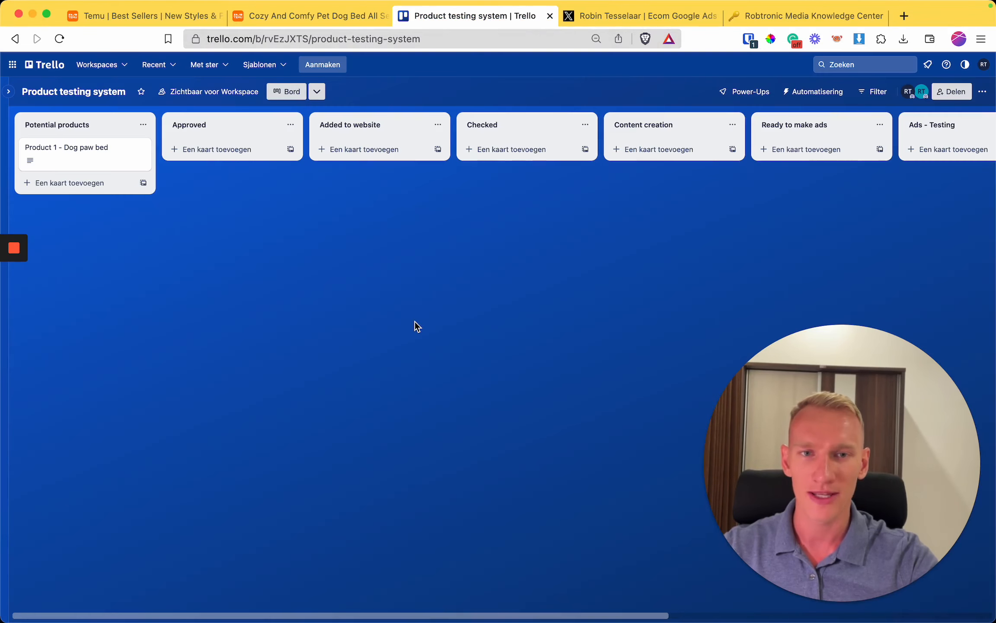
mouse_move(340, 315)
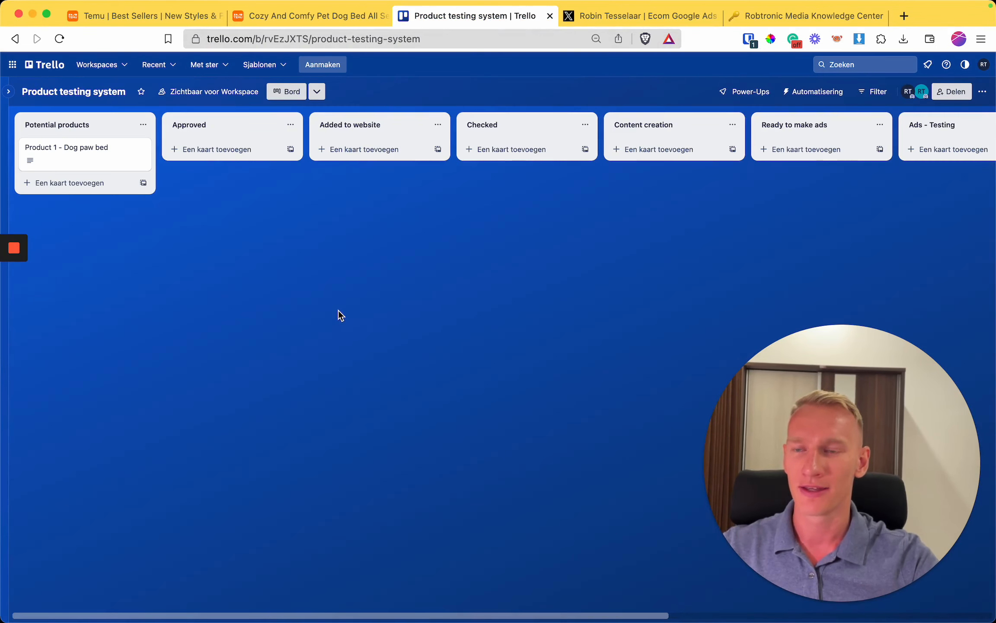
mouse_move(154, 209)
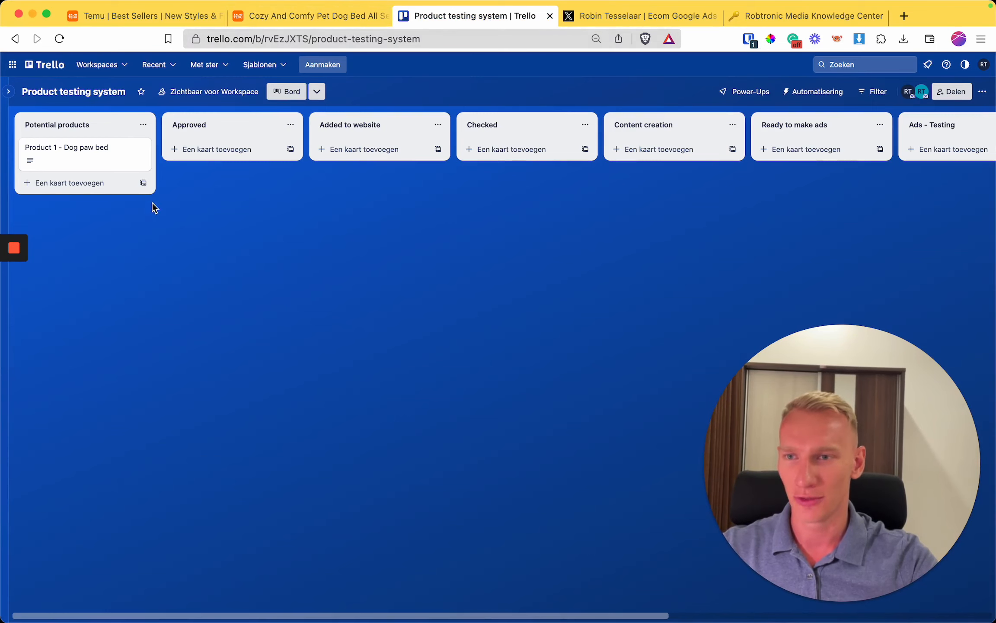
mouse_move(81, 169)
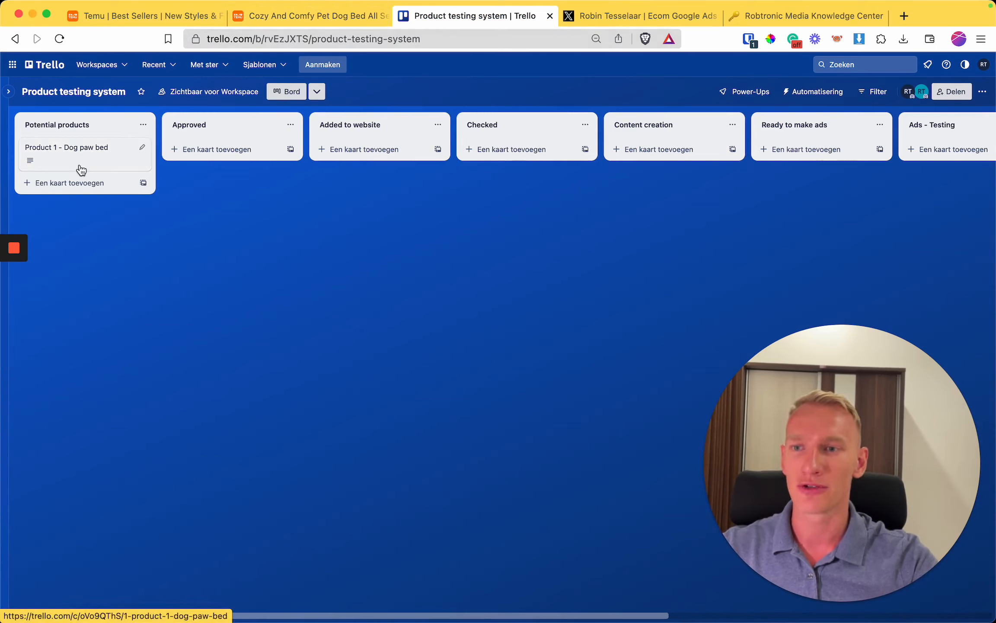
mouse_move(131, 228)
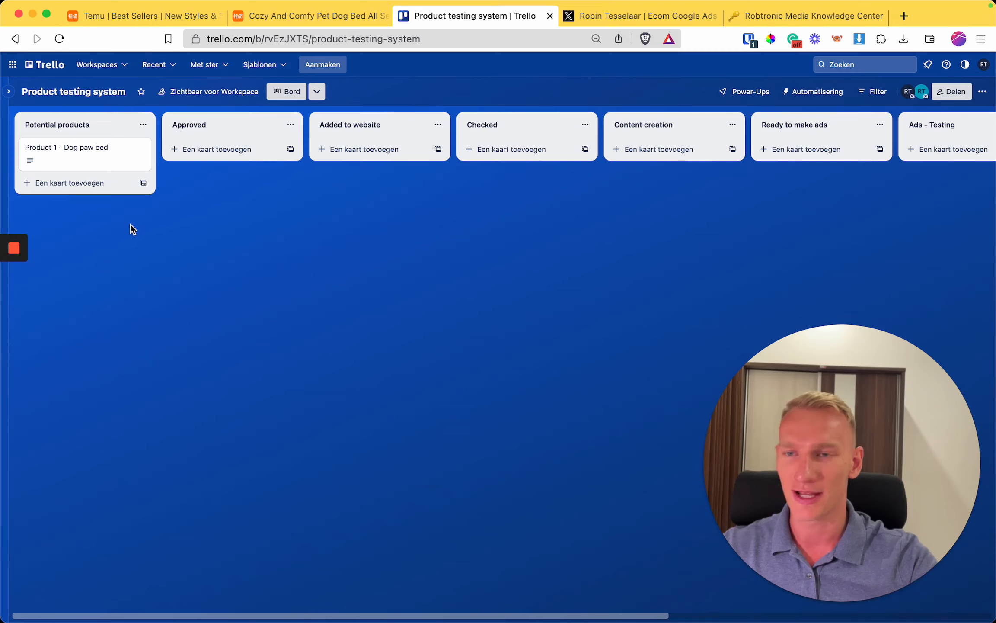
mouse_move(171, 269)
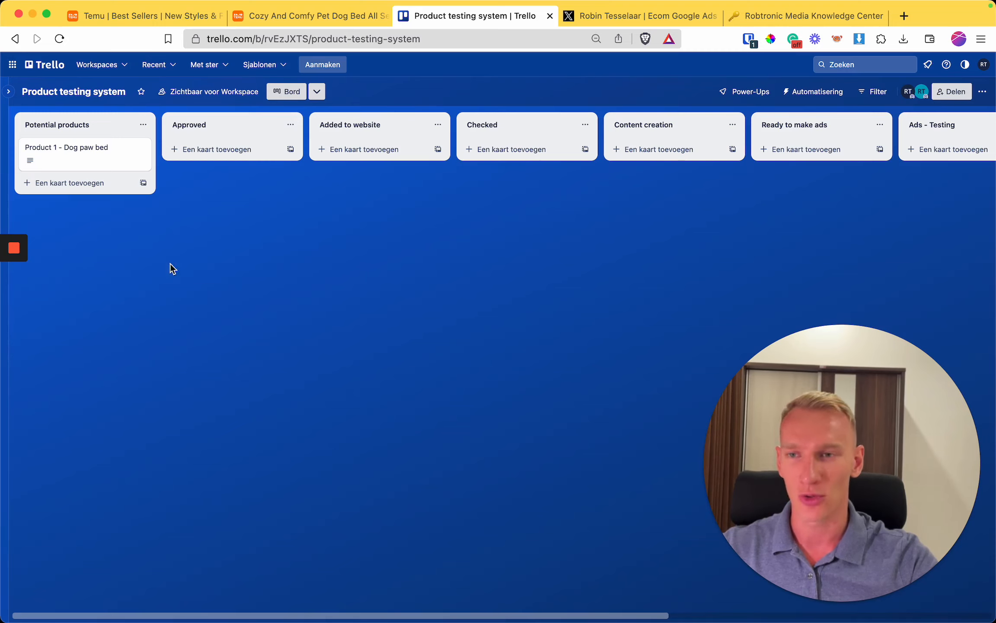
mouse_move(246, 248)
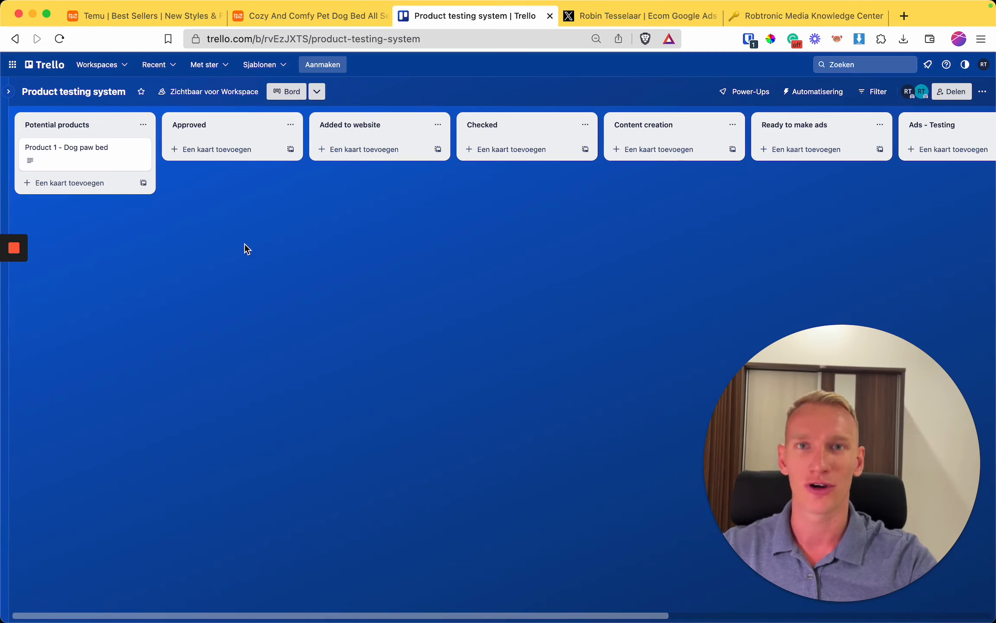
mouse_move(146, 176)
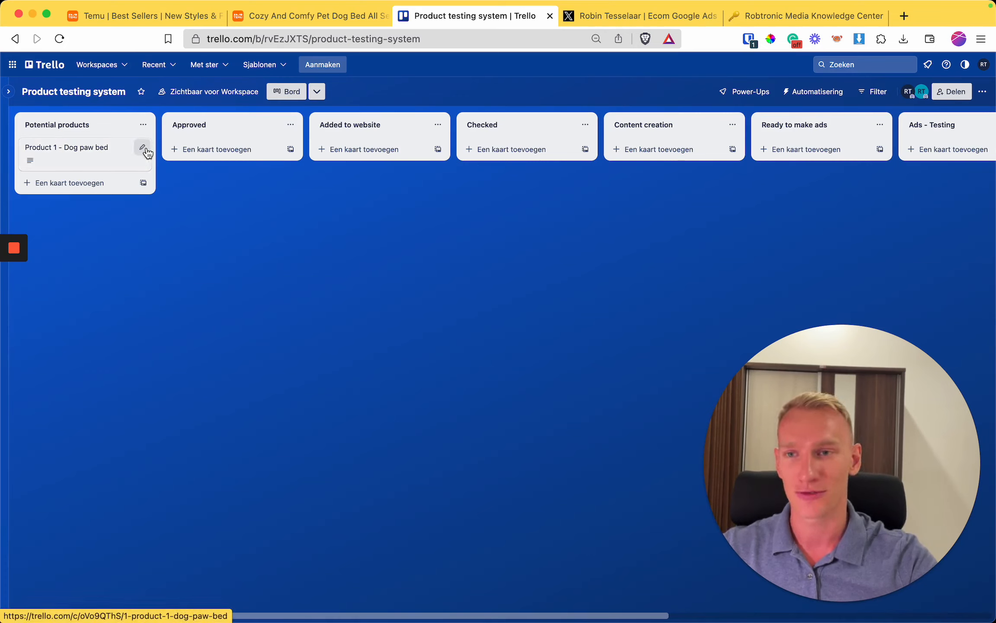
mouse_move(143, 348)
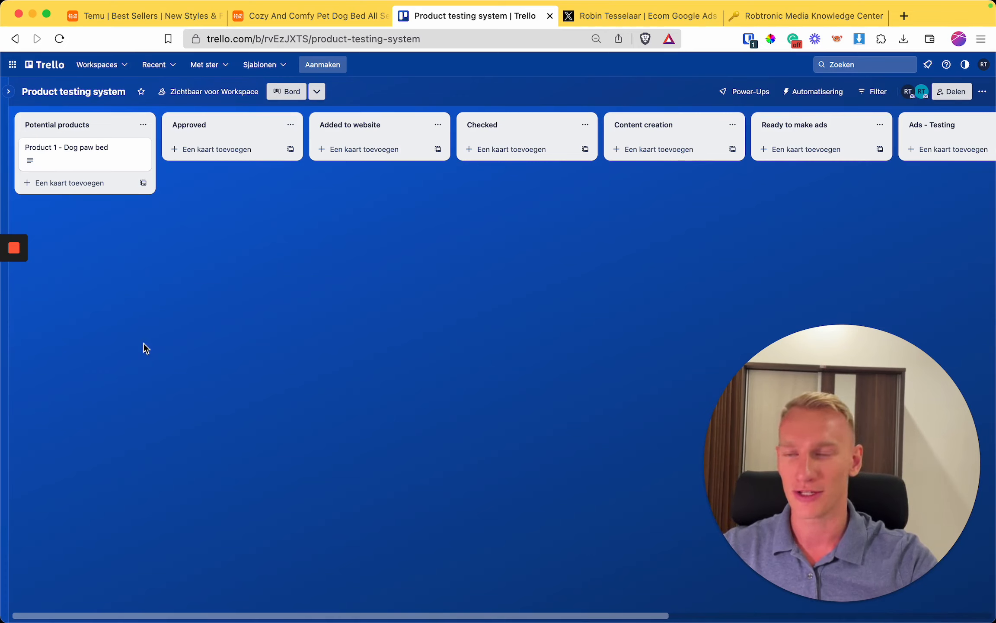
mouse_move(76, 163)
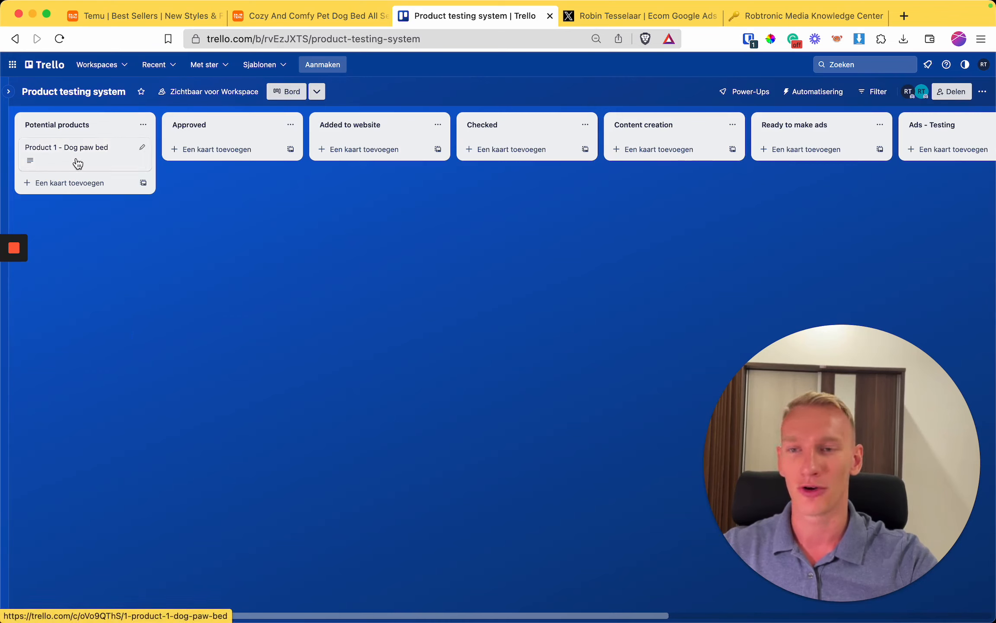
mouse_move(93, 161)
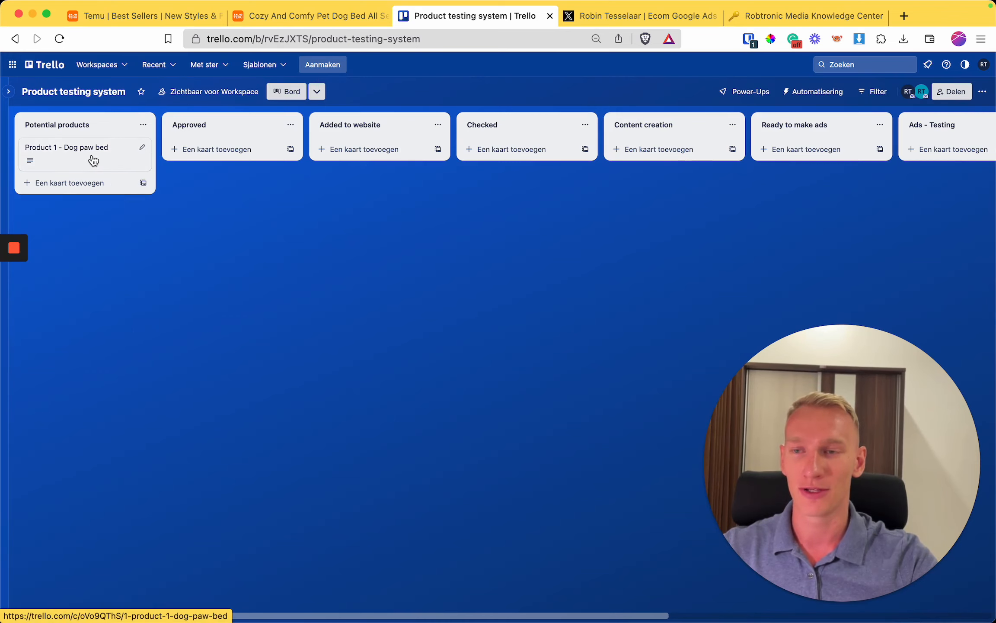
mouse_move(88, 163)
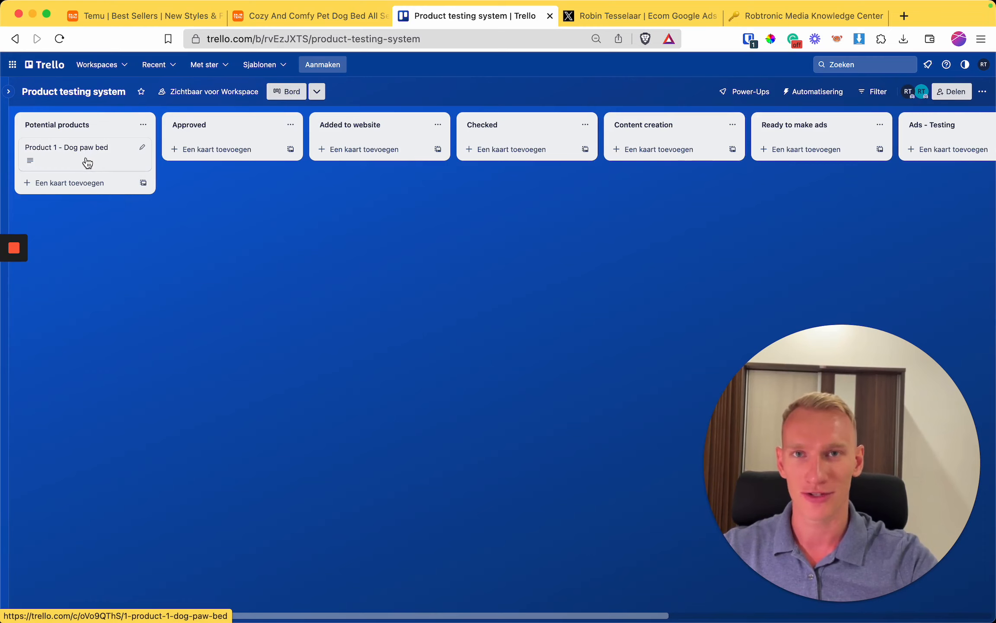
left_click_drag(66, 147, 215, 147)
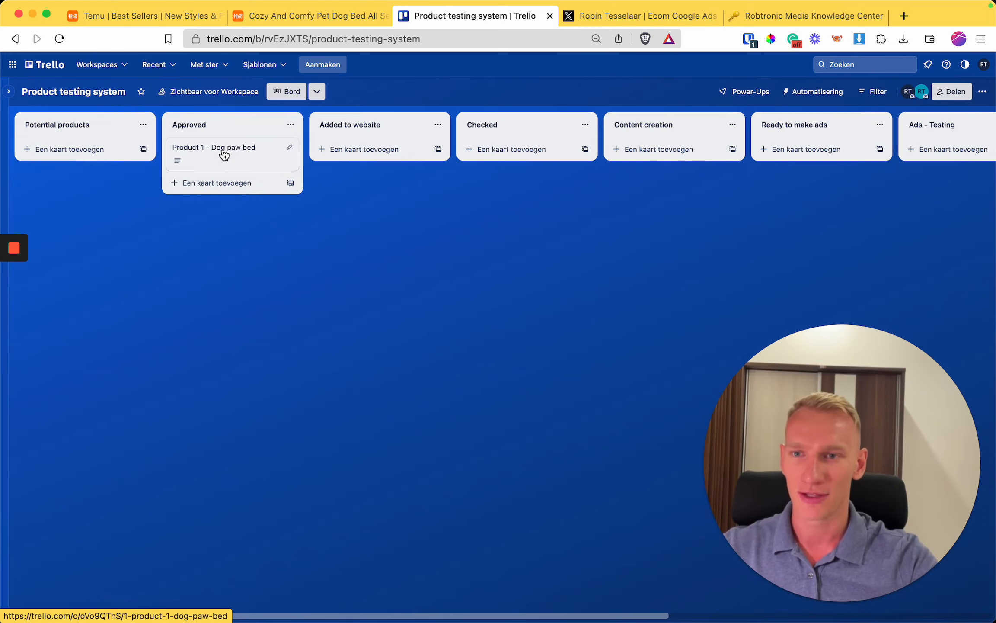
mouse_move(264, 171)
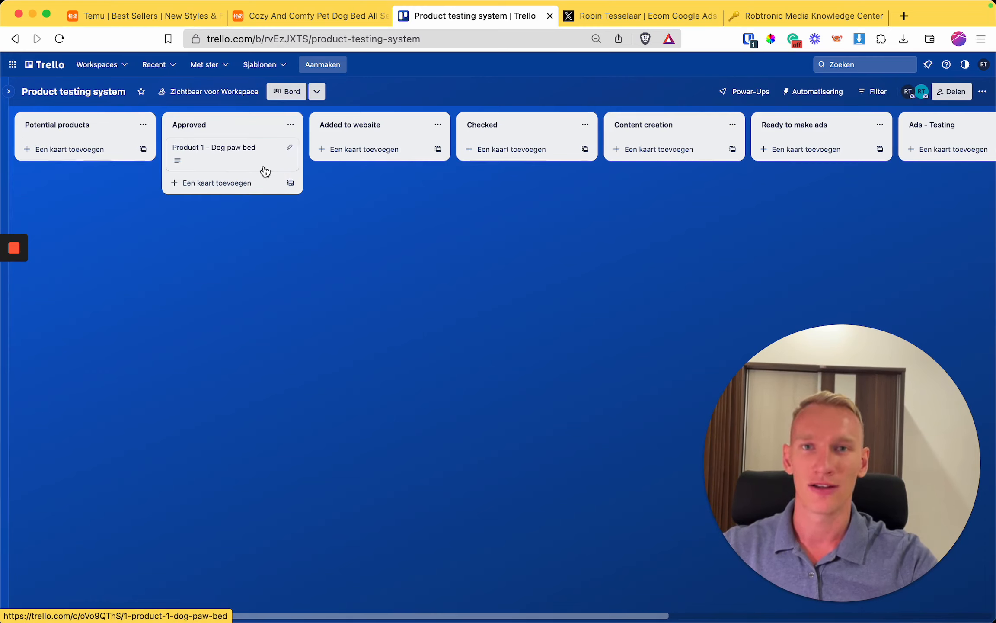
mouse_move(218, 164)
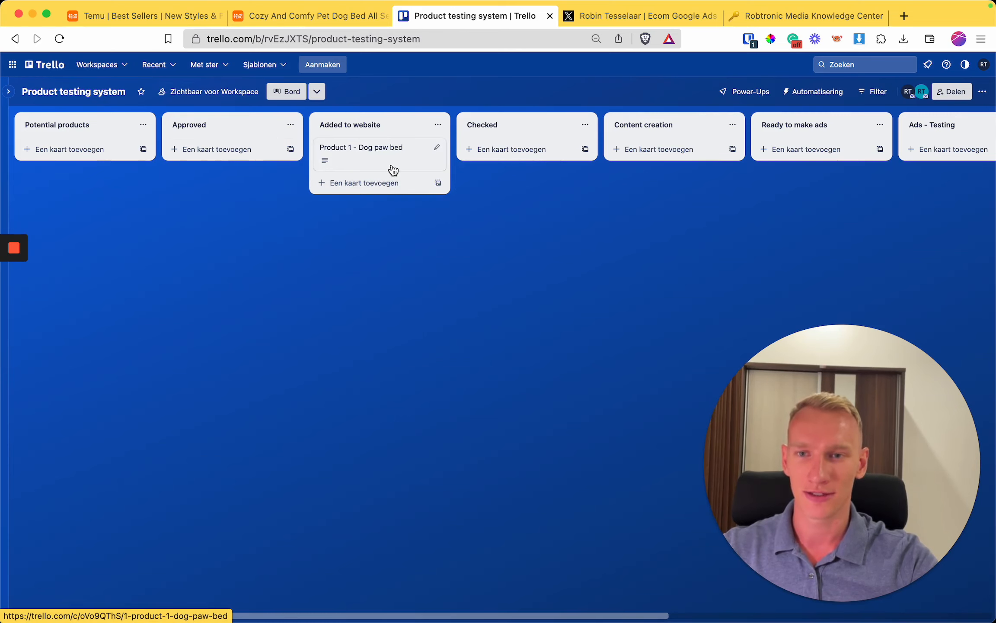
mouse_move(370, 147)
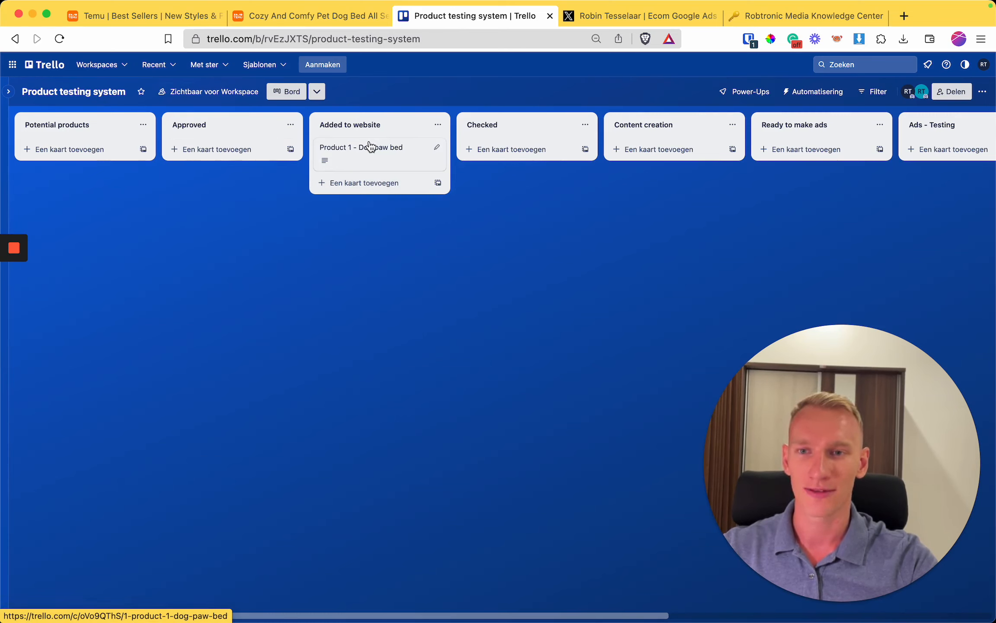
mouse_move(373, 155)
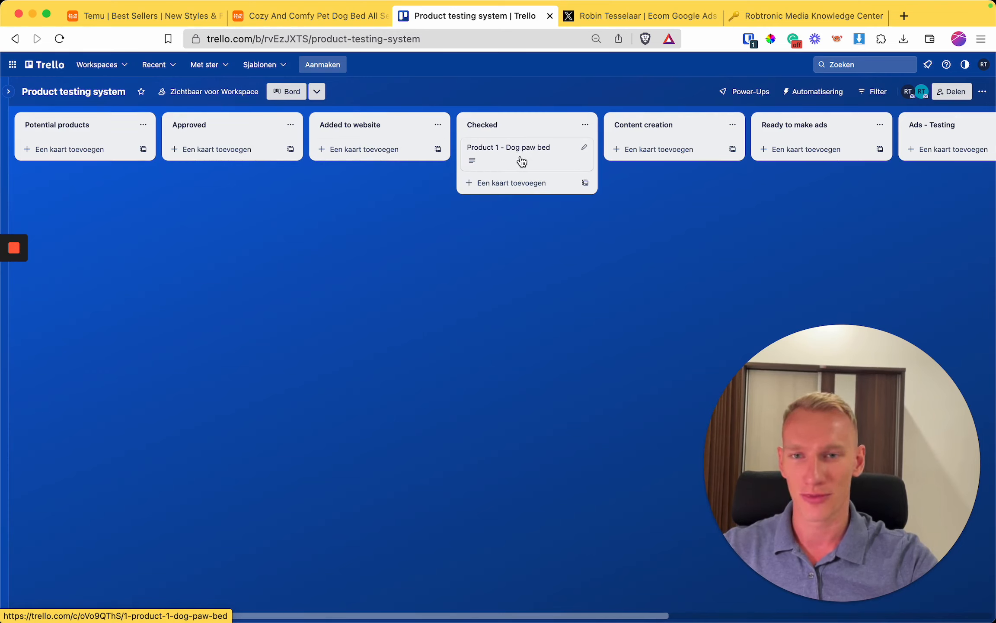
mouse_move(546, 257)
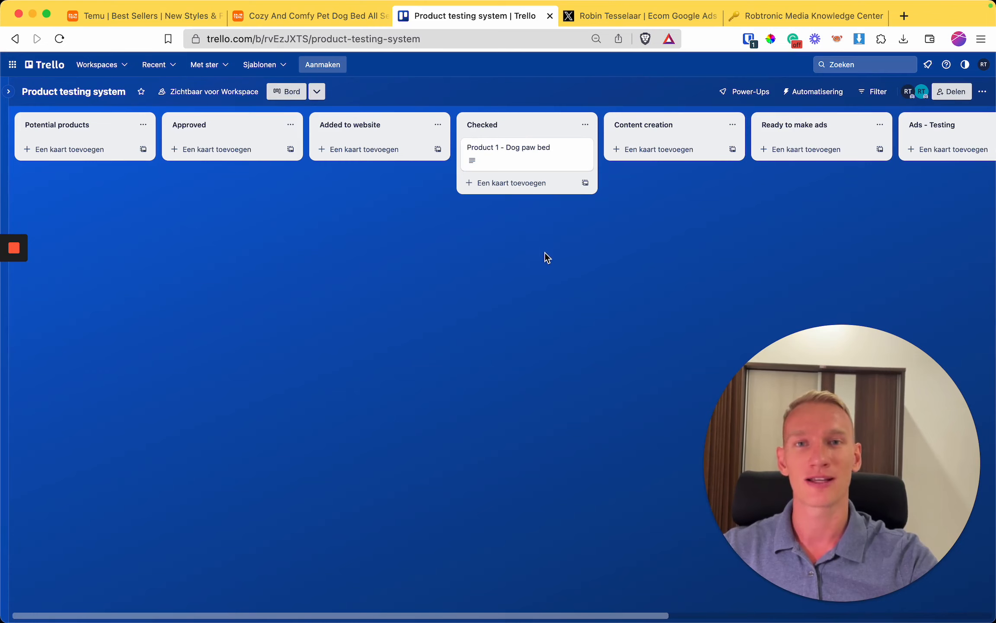
mouse_move(545, 275)
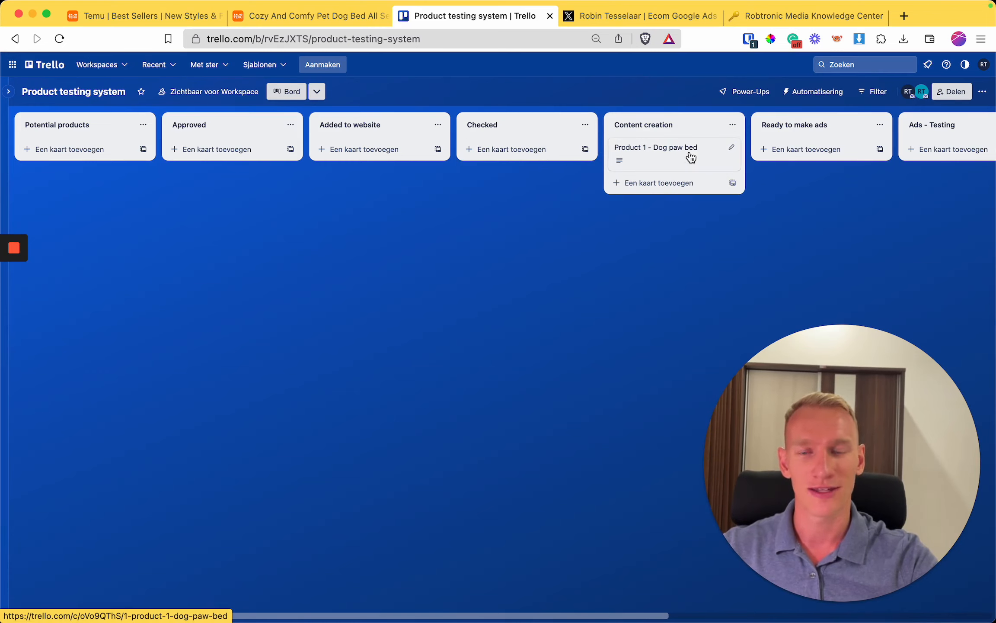
mouse_move(608, 291)
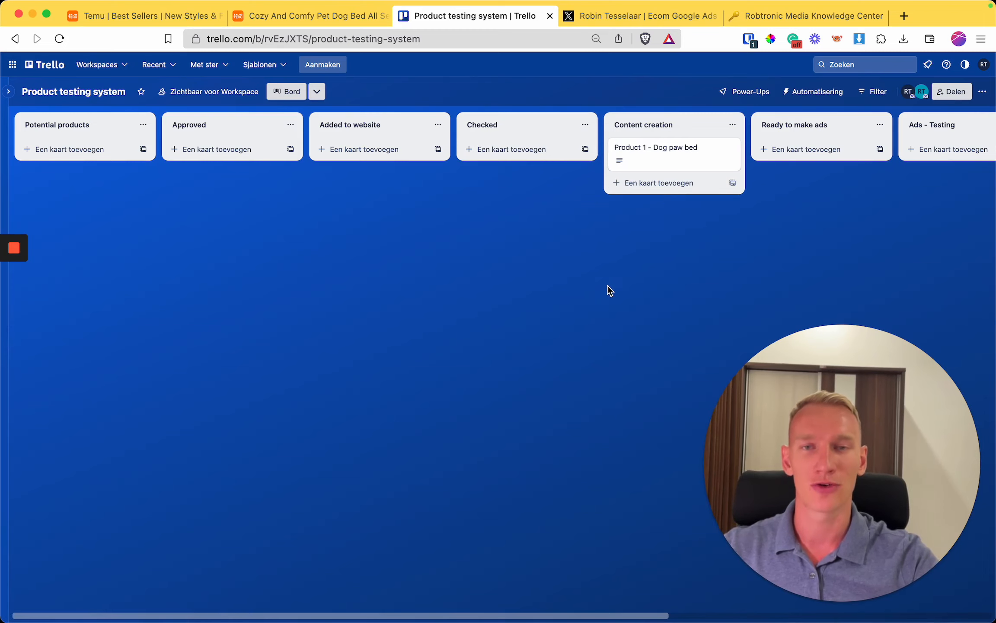
mouse_move(539, 321)
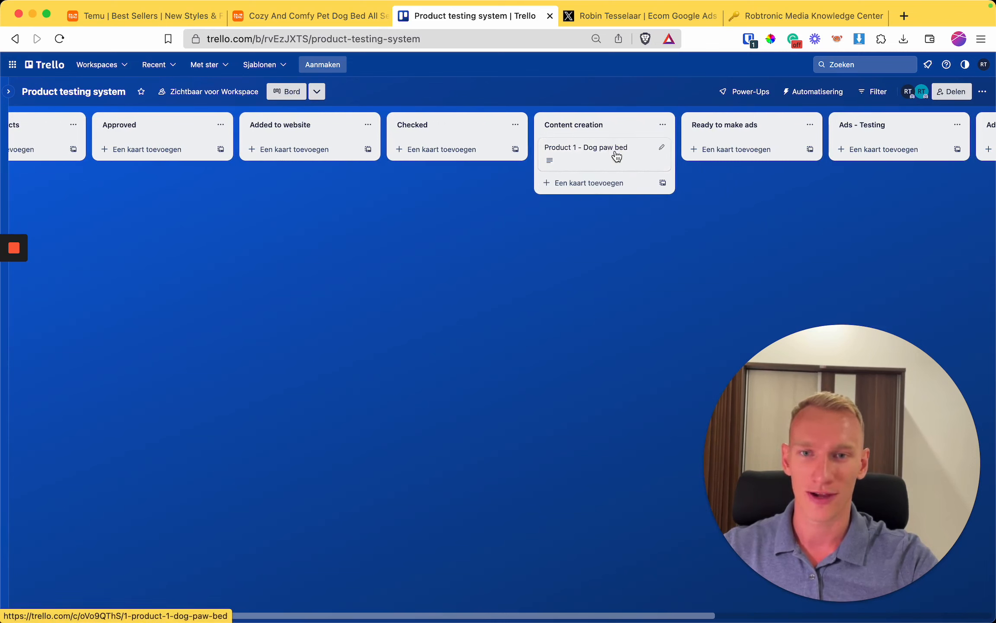
- Scroll the board right toward the Ready to make ads list
scroll("right", 3)
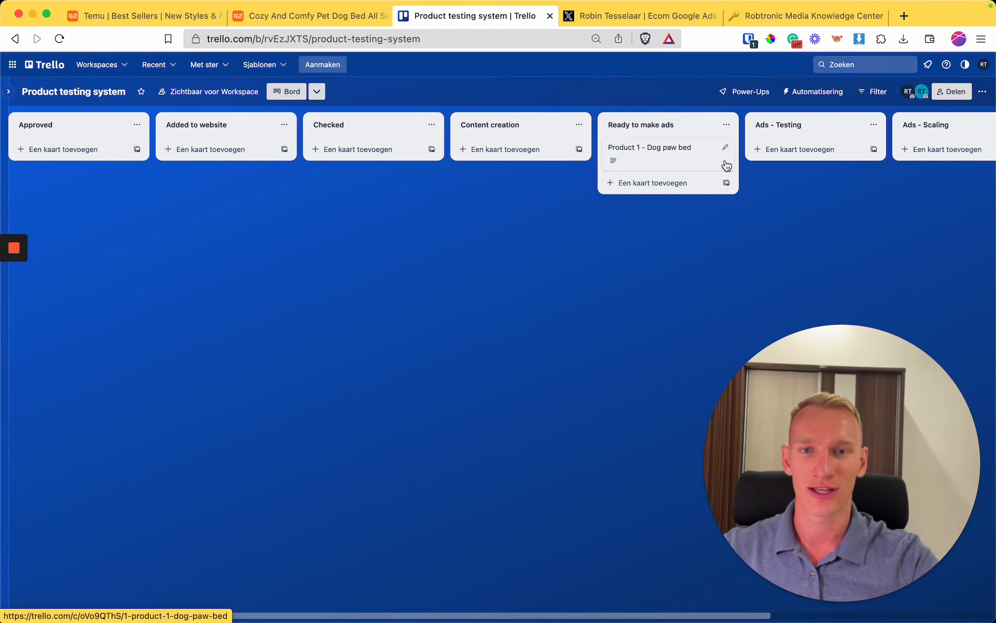
scroll("right", 3)
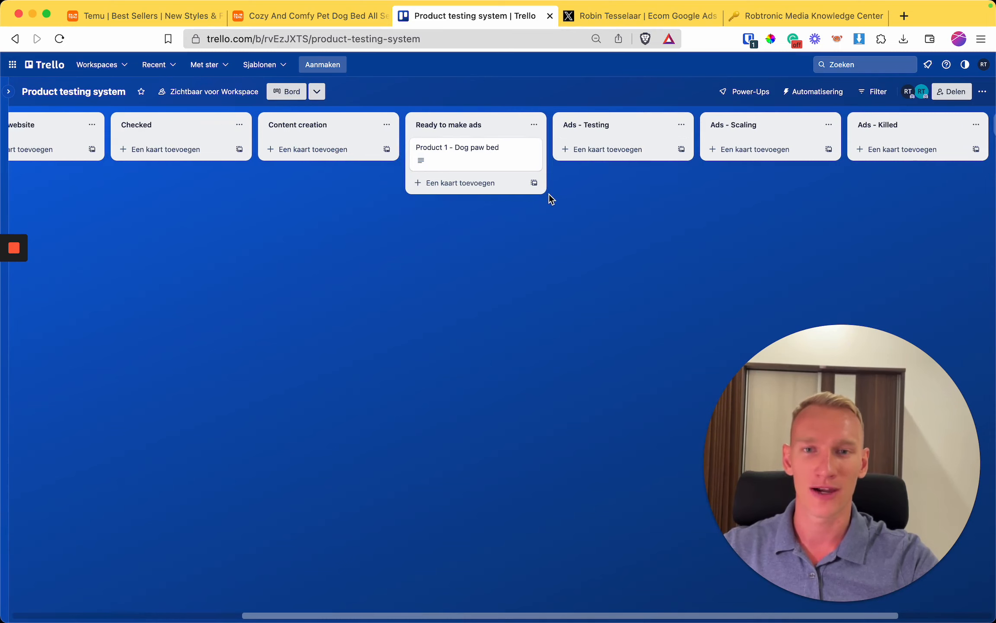
mouse_move(788, 149)
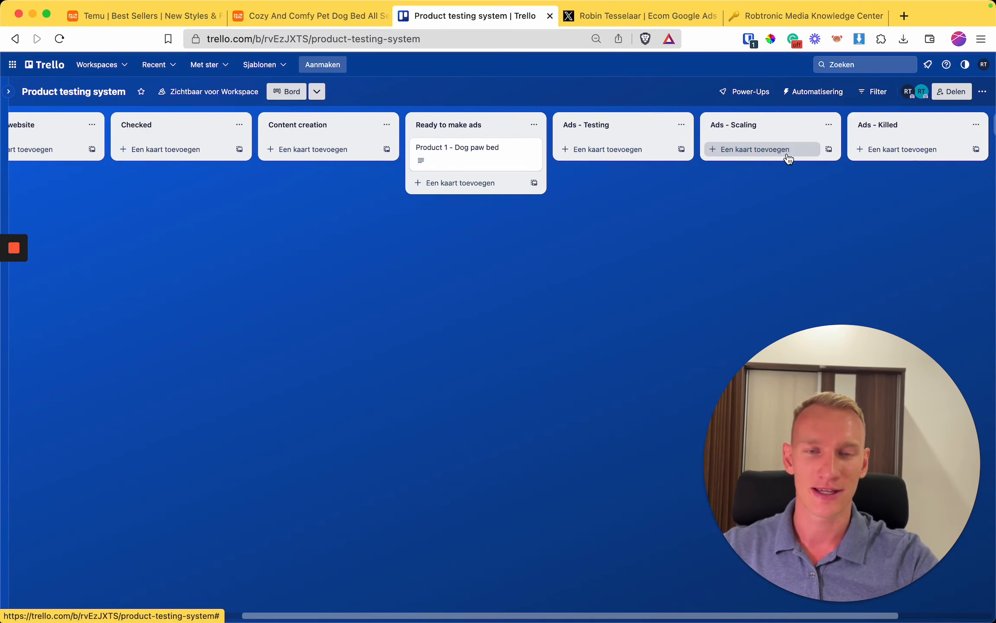
mouse_move(770, 196)
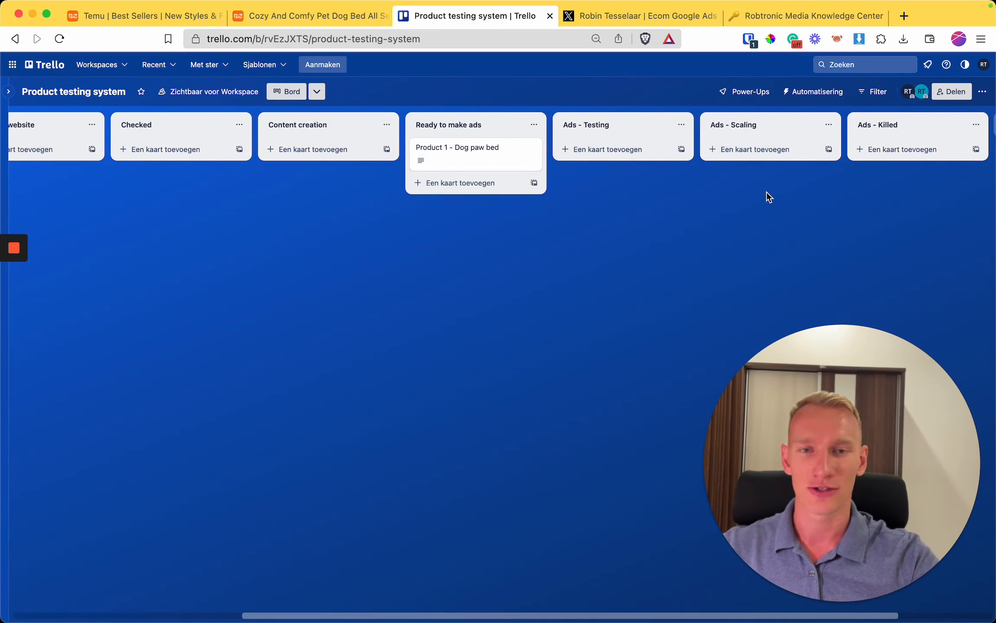
mouse_move(562, 218)
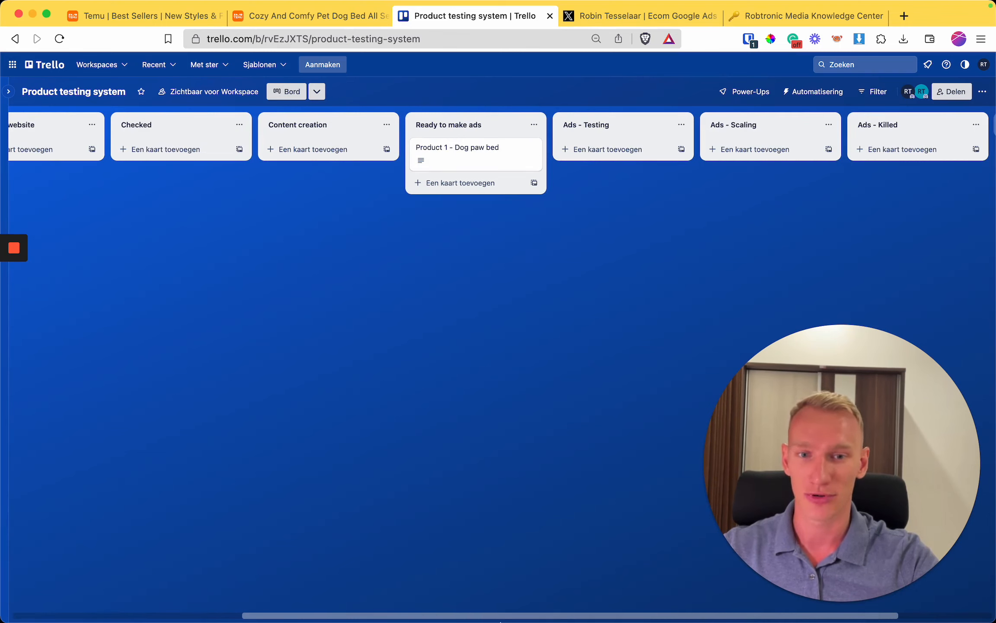
- Return to Notion and collapse Step 3, leaving all three sections folded
left_click(805, 16)
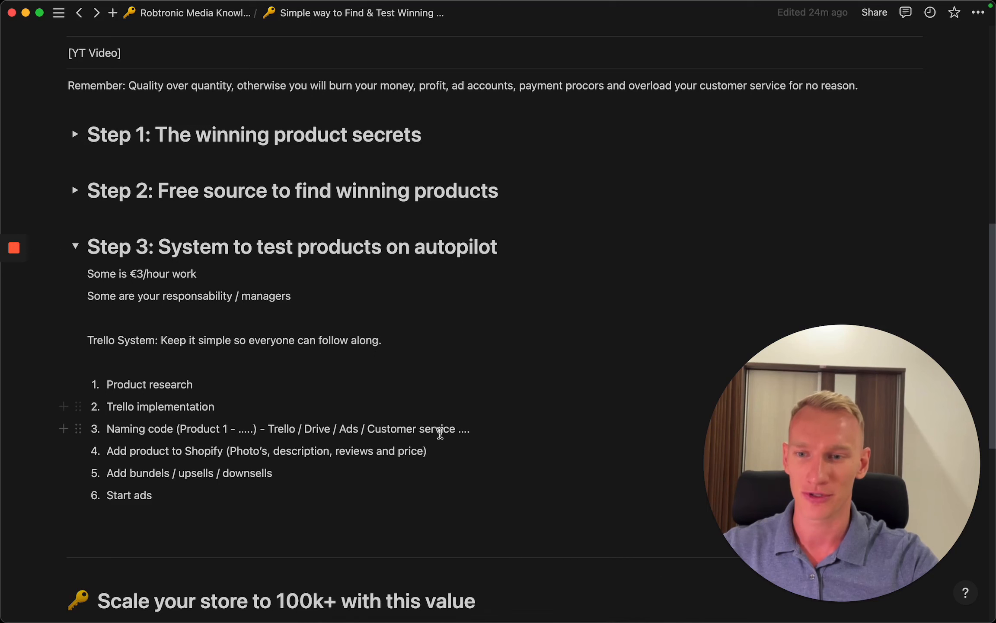
left_click(77, 246)
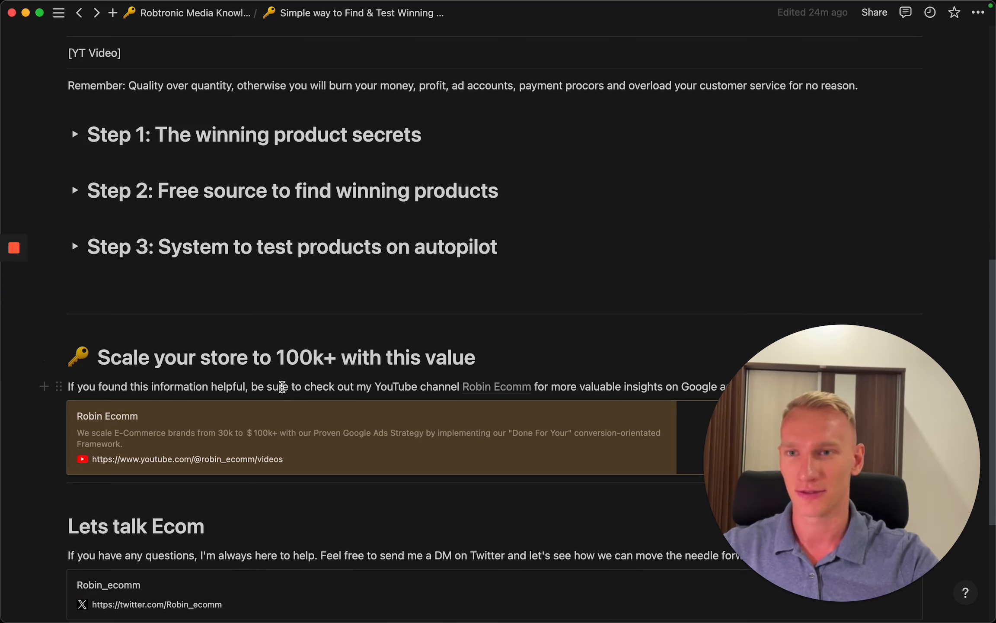
mouse_move(449, 275)
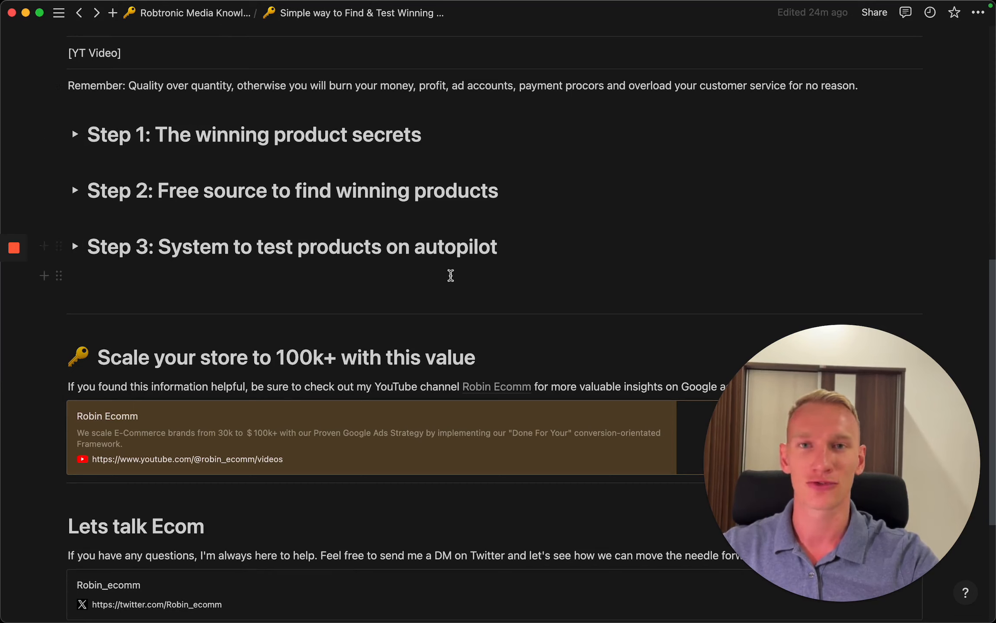
mouse_move(407, 317)
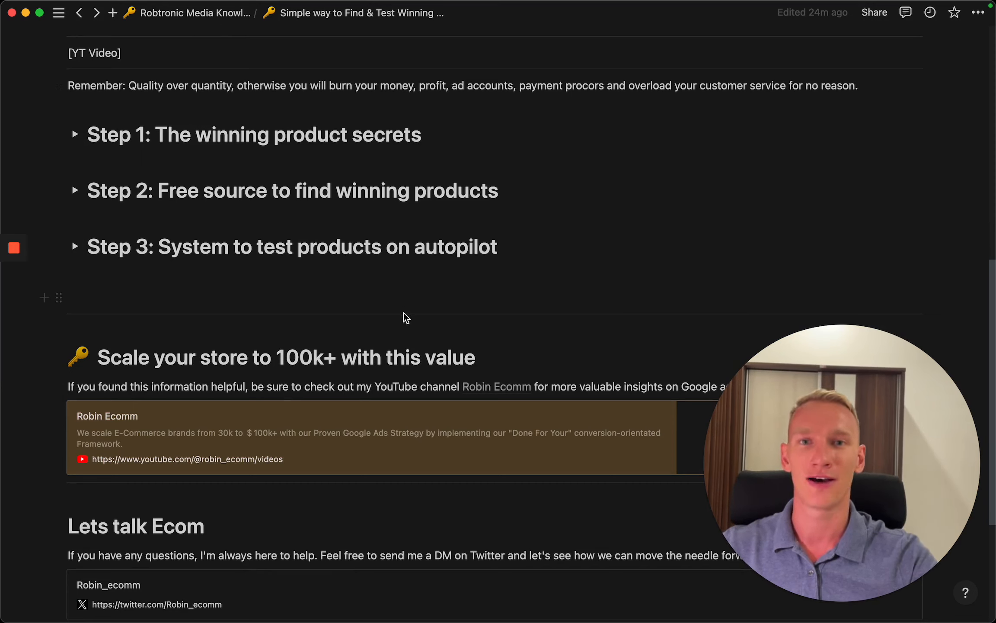
mouse_move(568, 308)
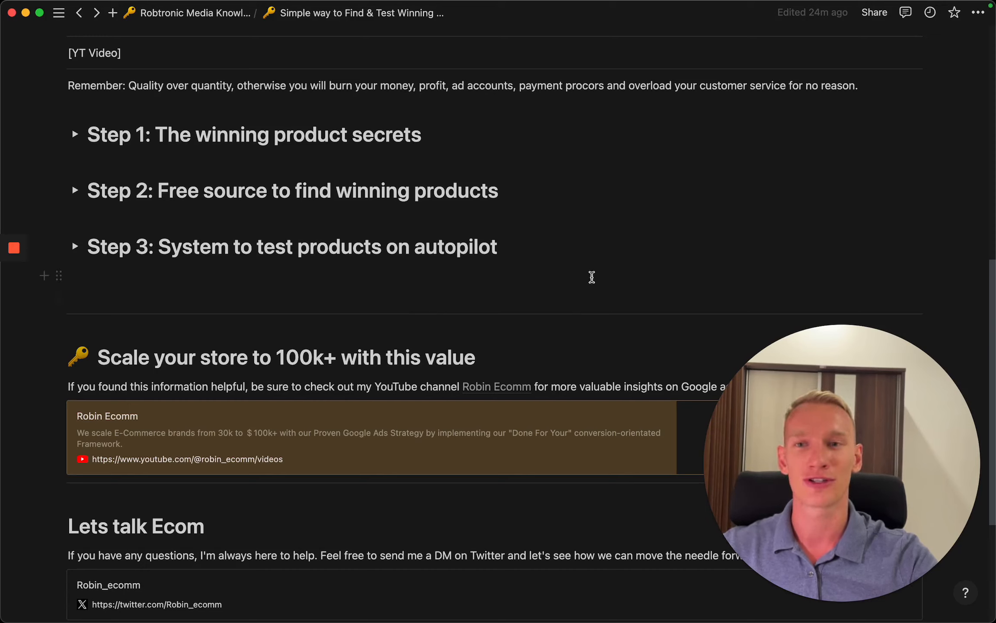
right_click(392, 594)
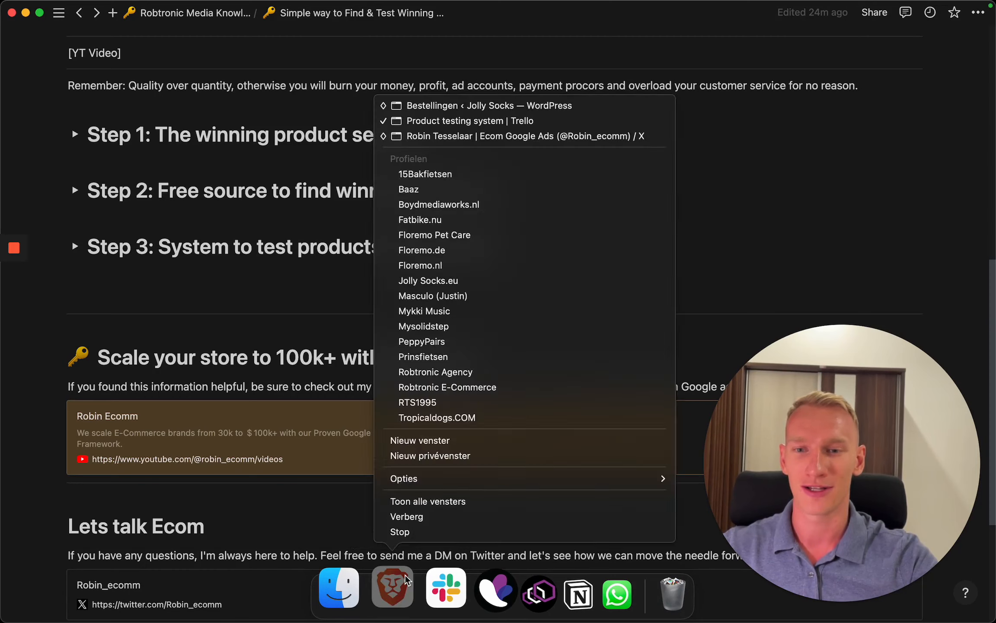
- Bring the browser back and show the Ecom Google Ads profile on X
left_click(467, 121)
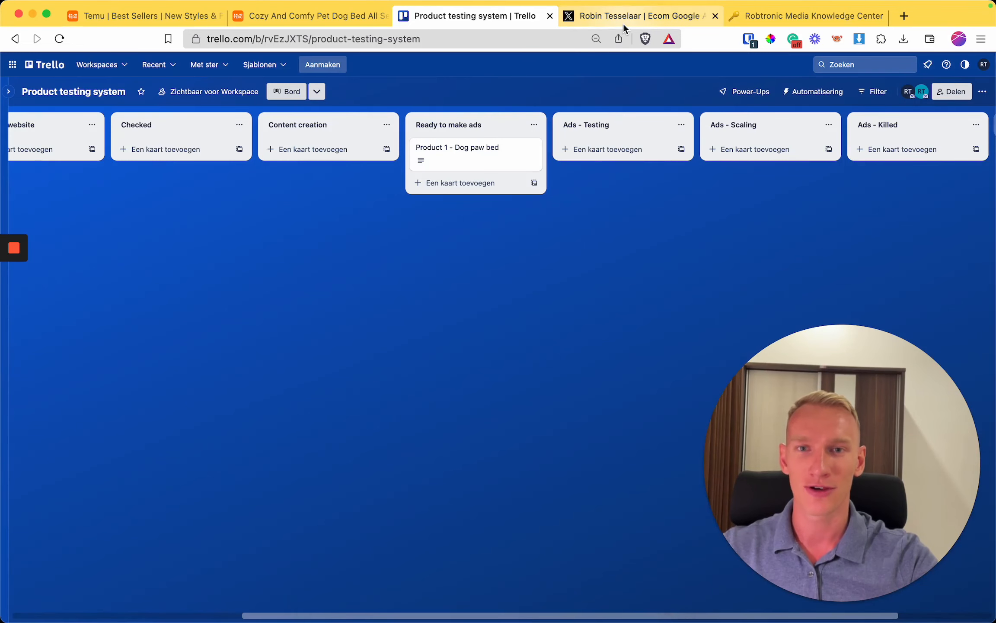
left_click(635, 15)
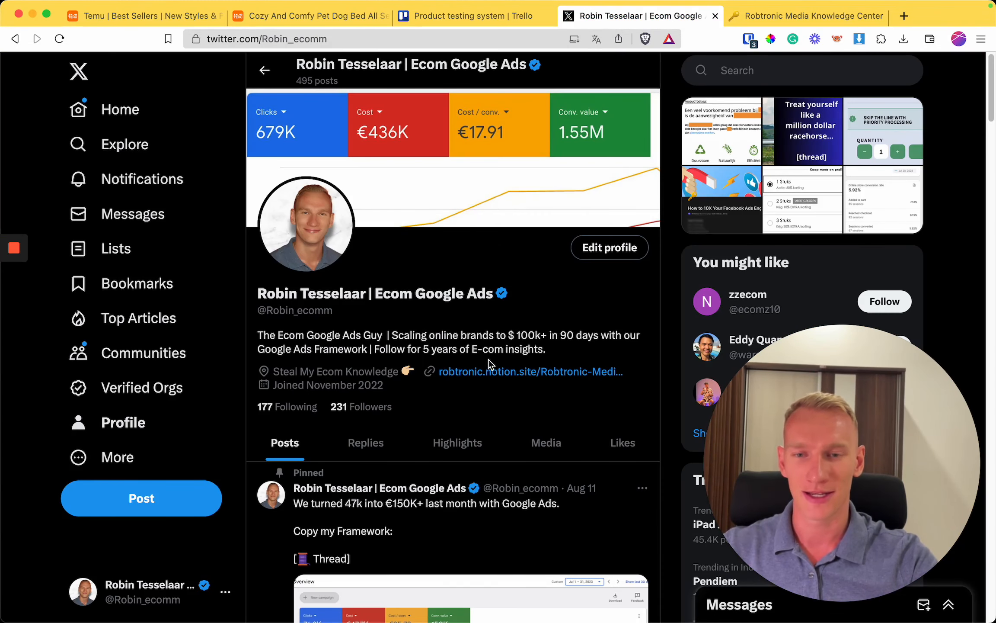
mouse_move(406, 374)
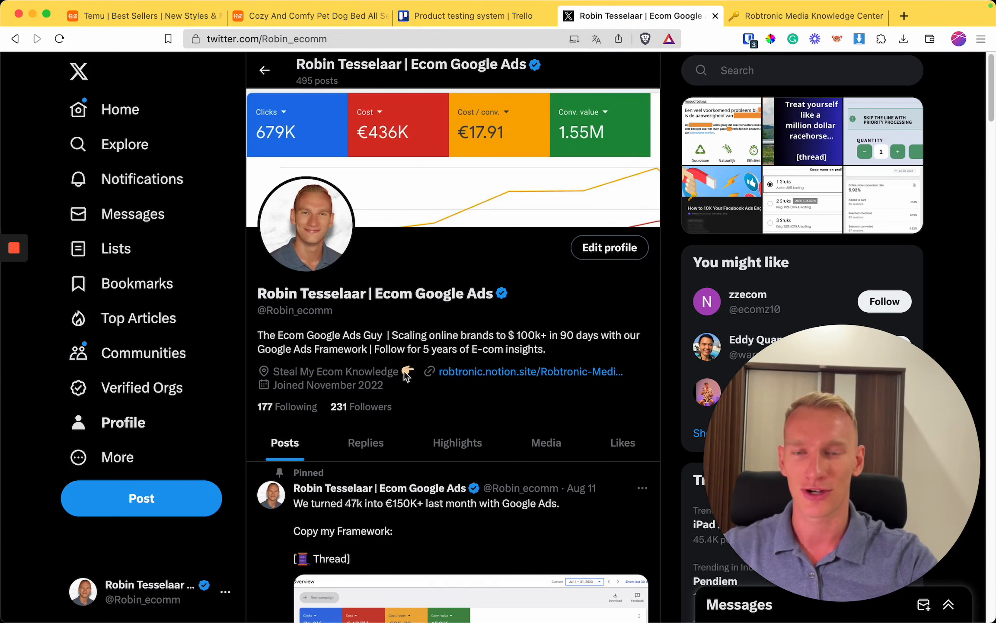
mouse_move(395, 402)
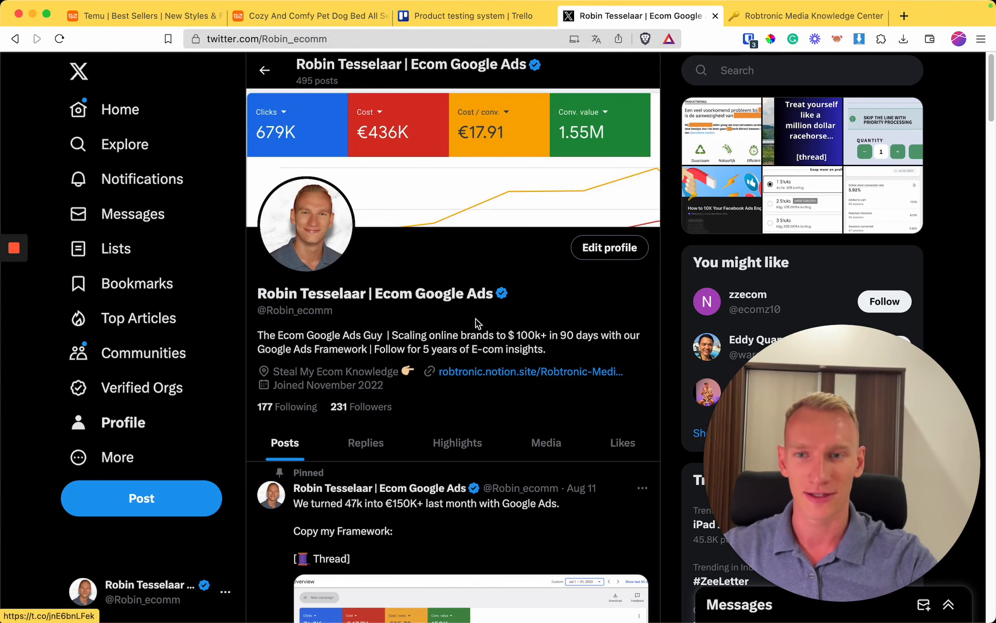
- Switch to the public Robtronic Media Knowledge Center tab and scroll to its YouTube and booking links
left_click(813, 15)
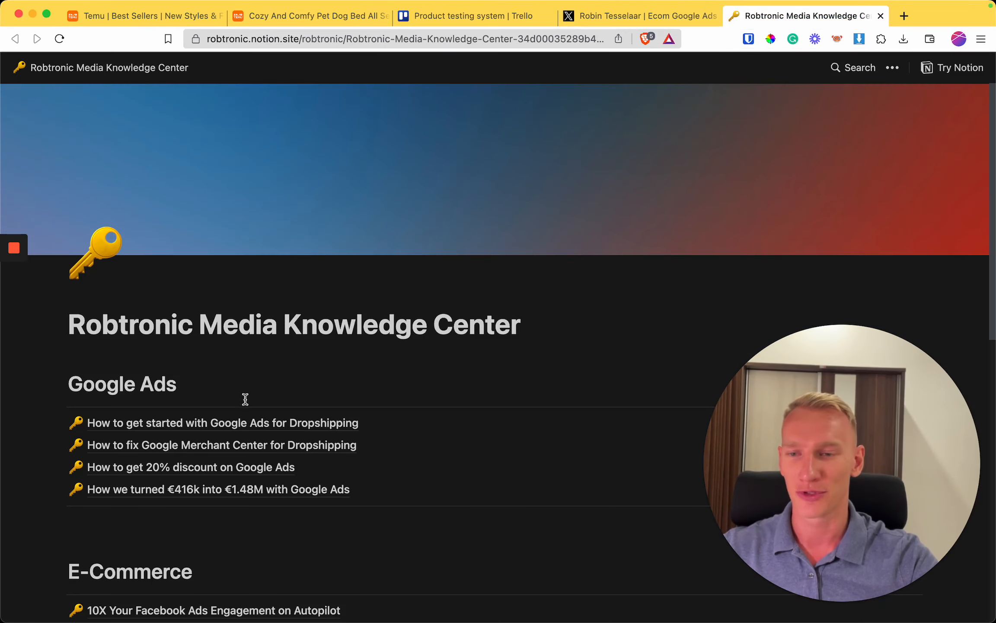
scroll("down", 3)
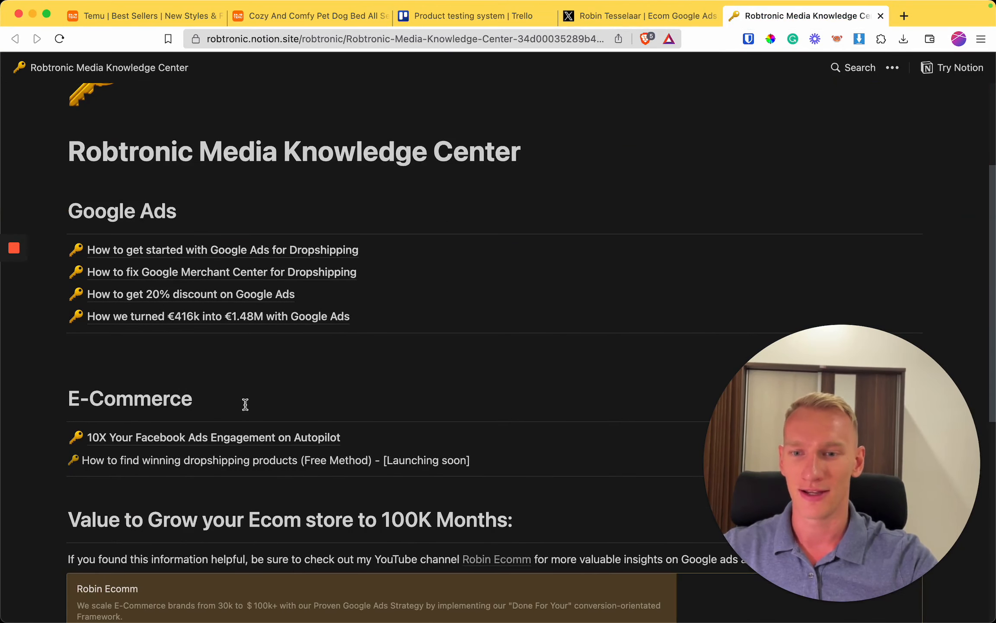
mouse_move(353, 463)
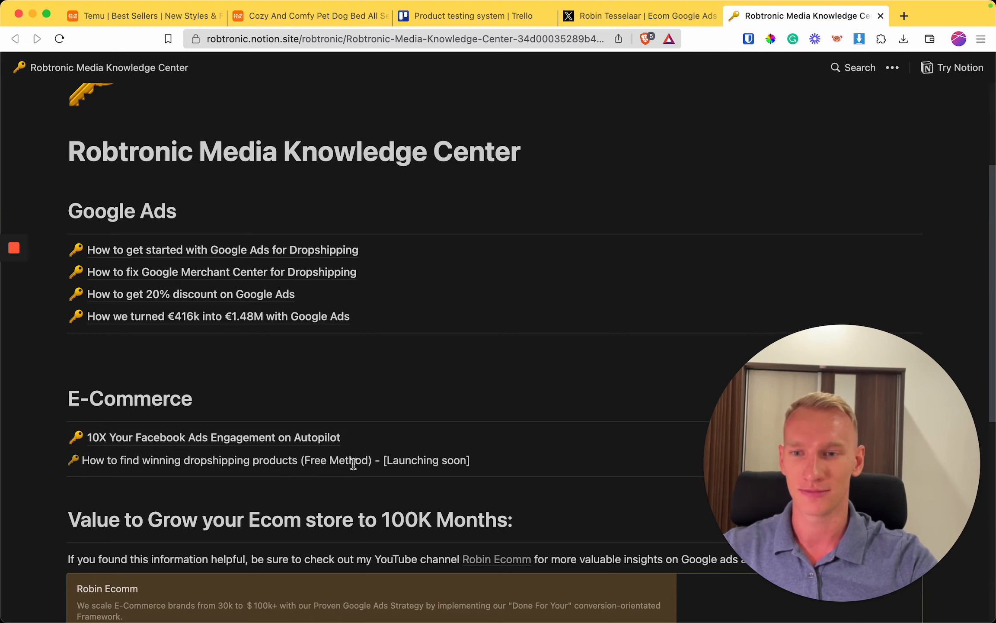
mouse_move(441, 392)
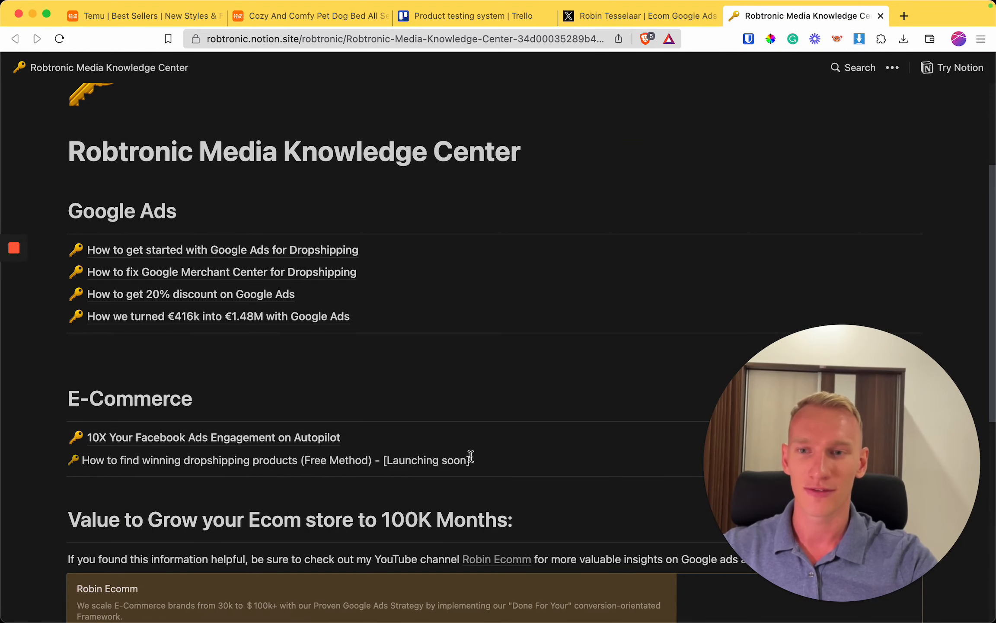
mouse_move(476, 448)
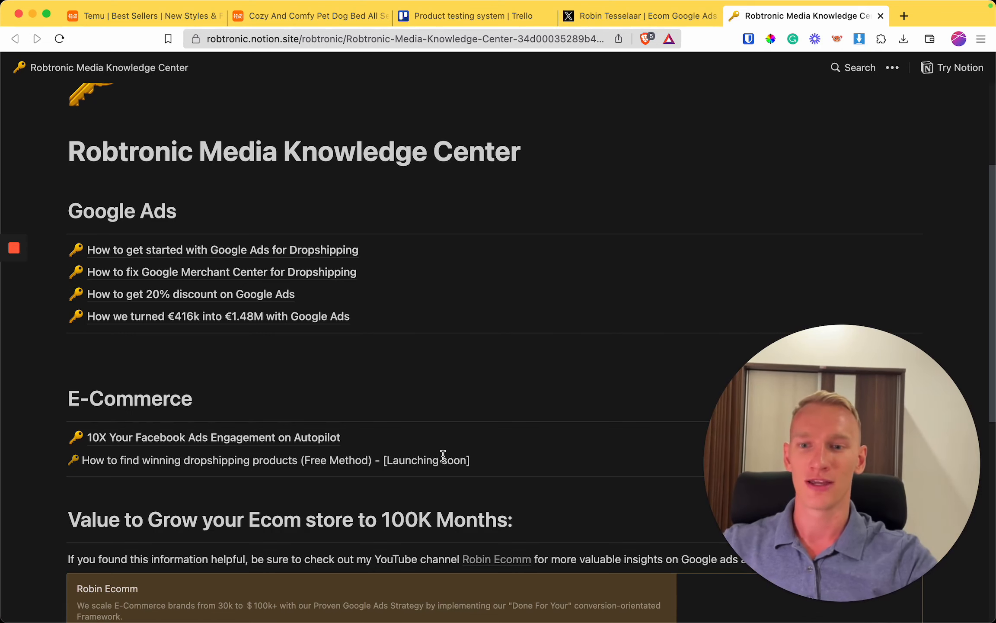
scroll("down", 3)
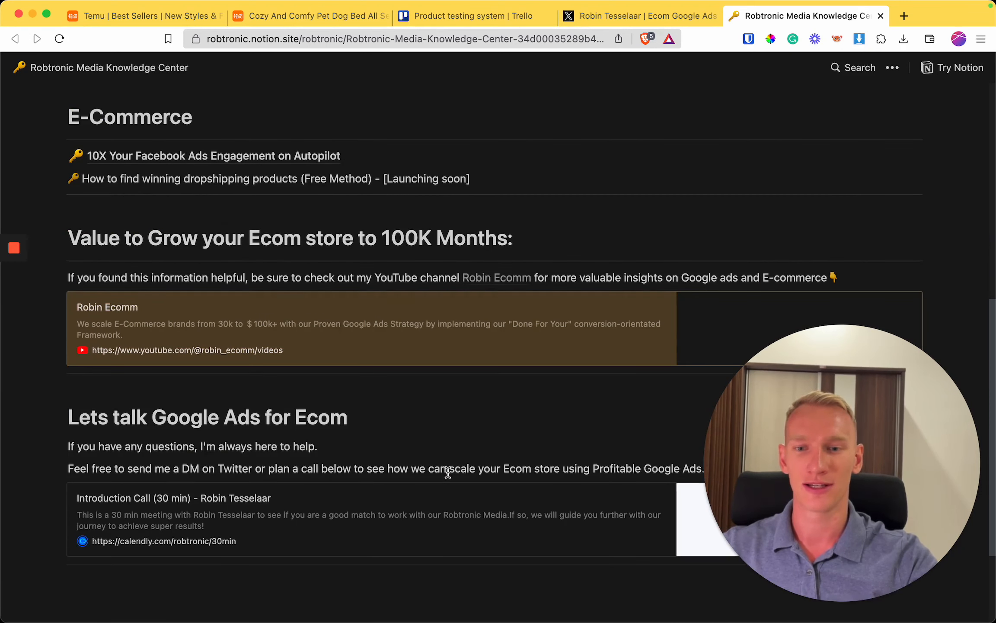
mouse_move(443, 526)
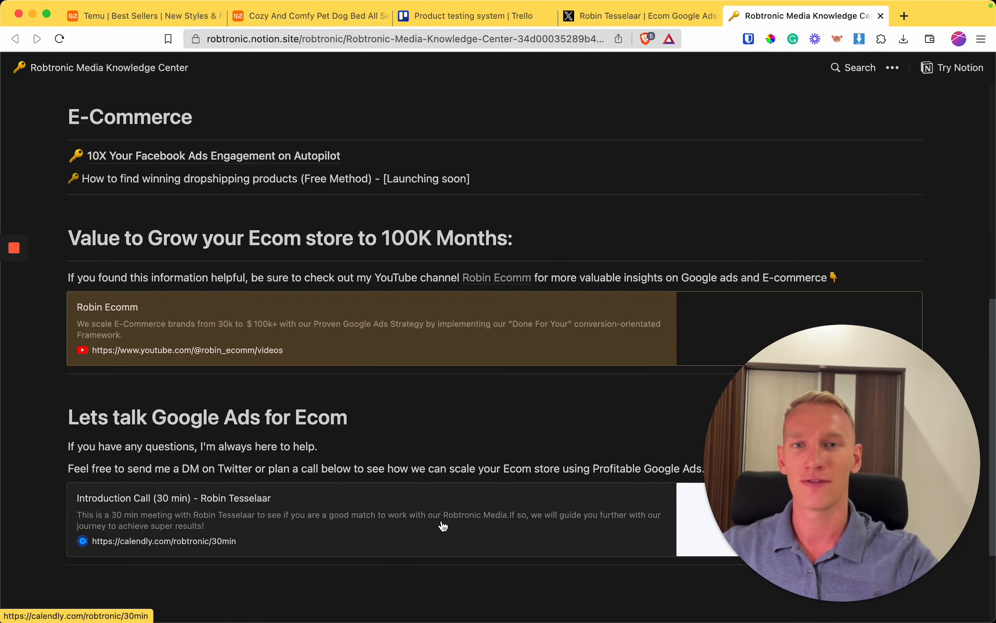